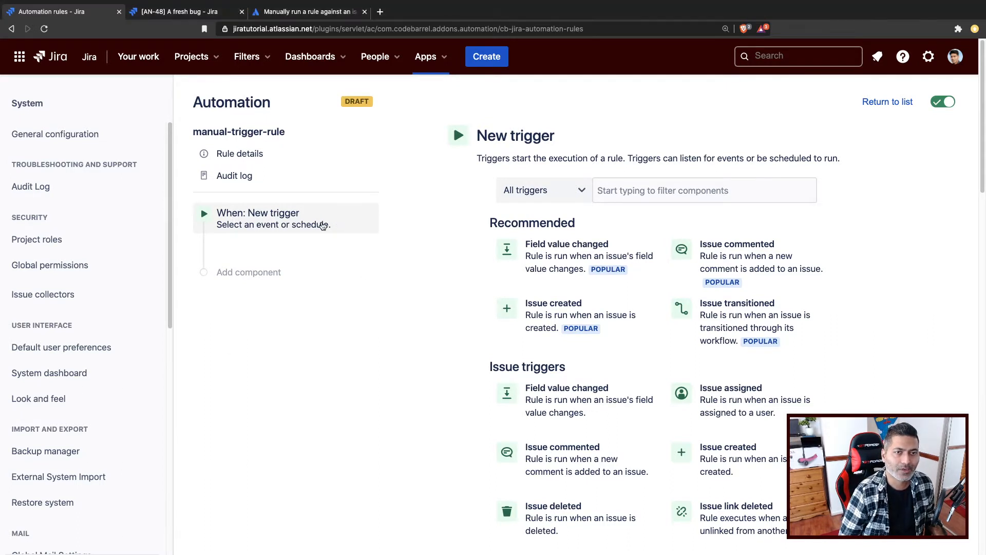
pyautogui.moveTo(367, 263)
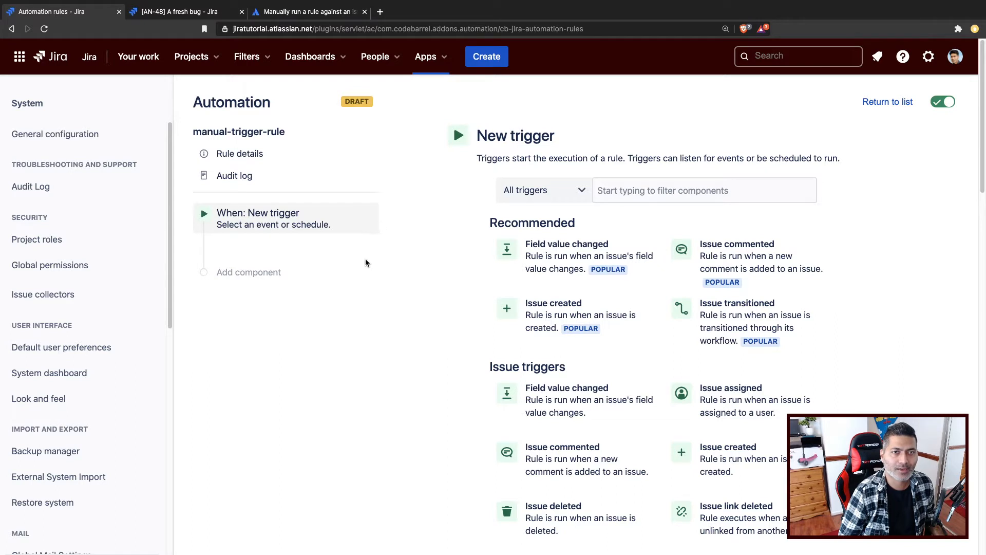
pyautogui.moveTo(364, 260)
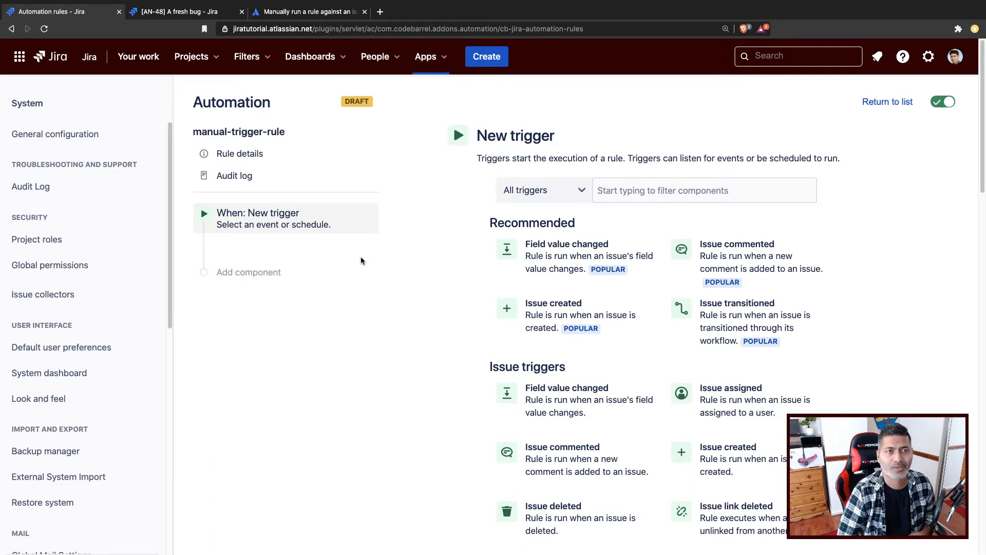
pyautogui.moveTo(333, 236)
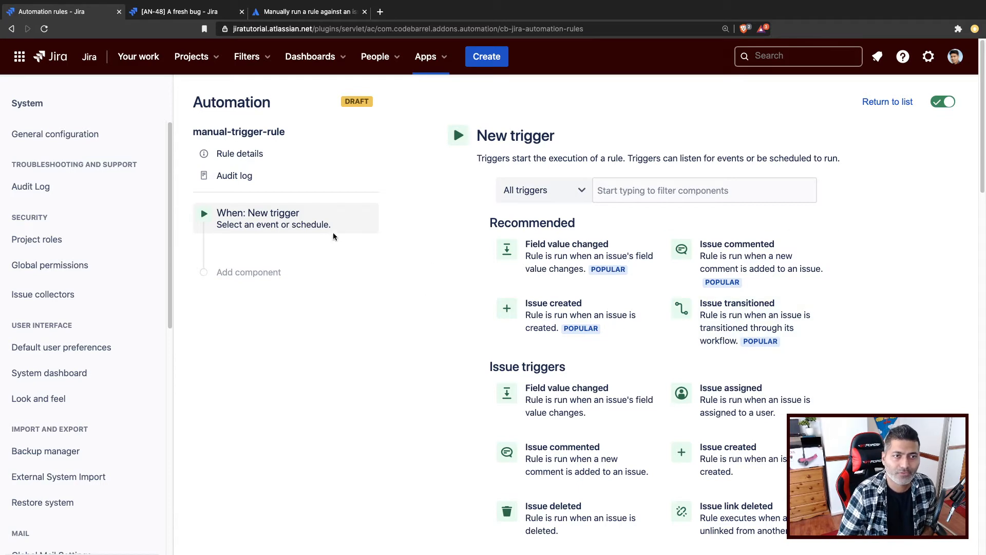
# - Choose Manual trigger from Issue triggers, keep All logged in users, and save it
pyautogui.click(543, 190)
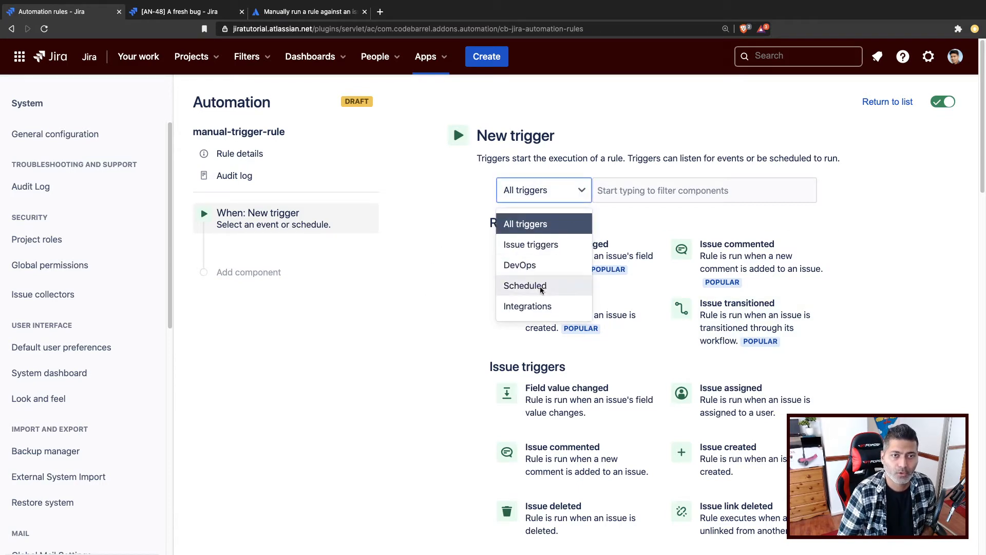
pyautogui.scroll(-3)
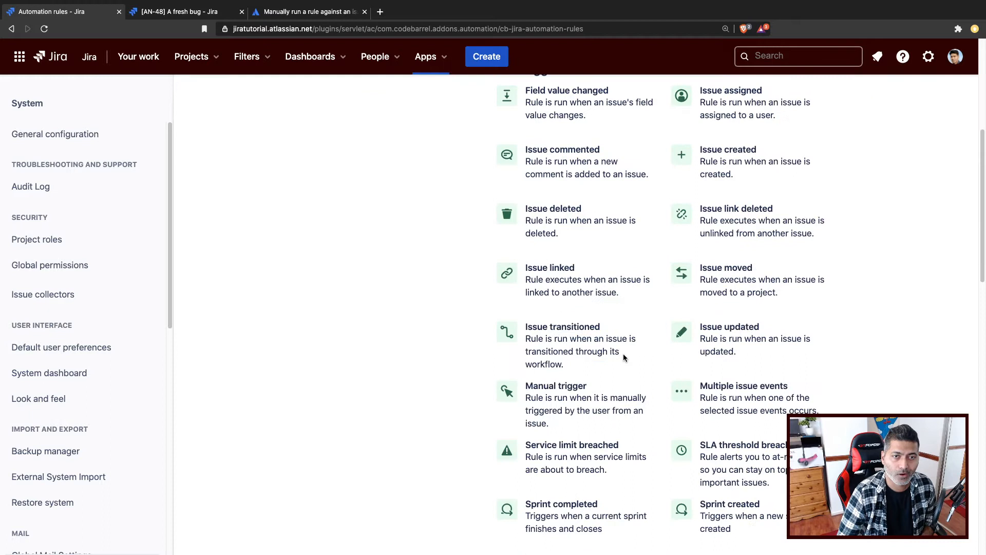
pyautogui.click(575, 403)
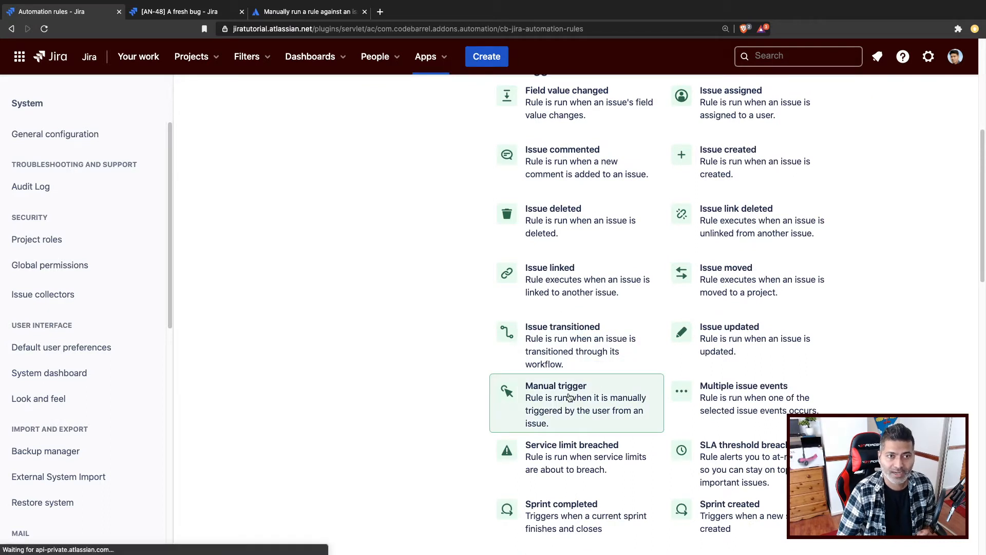
pyautogui.click(576, 403)
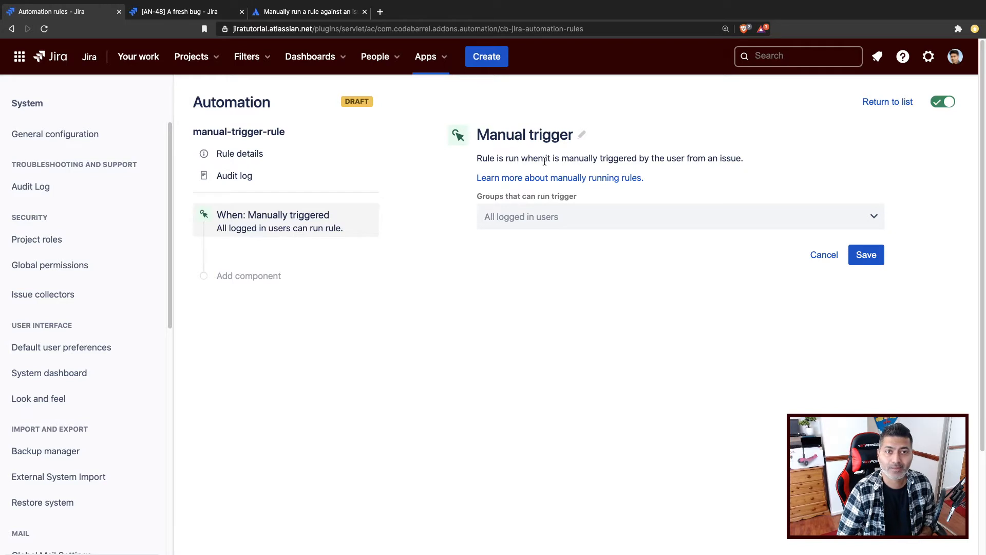
pyautogui.moveTo(534, 139)
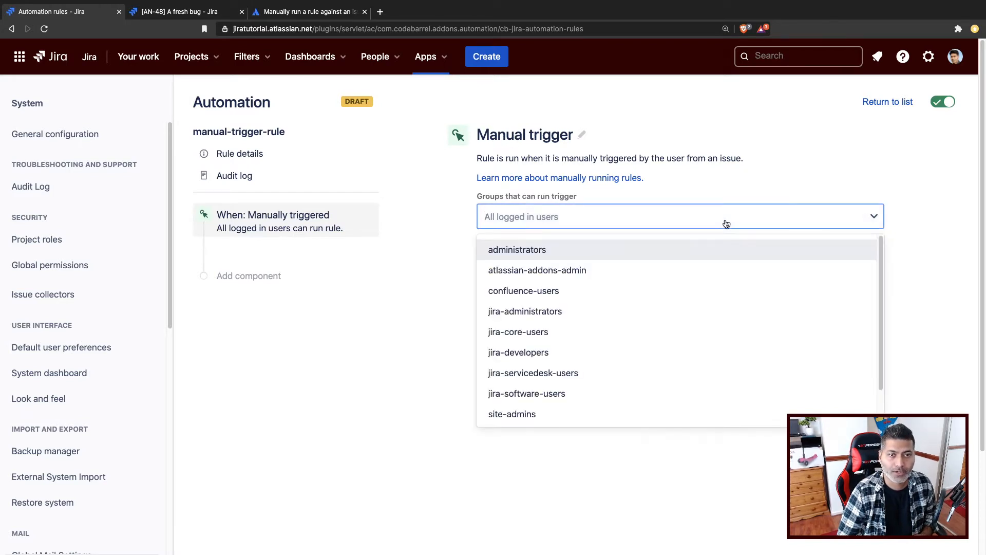
pyautogui.moveTo(588, 310)
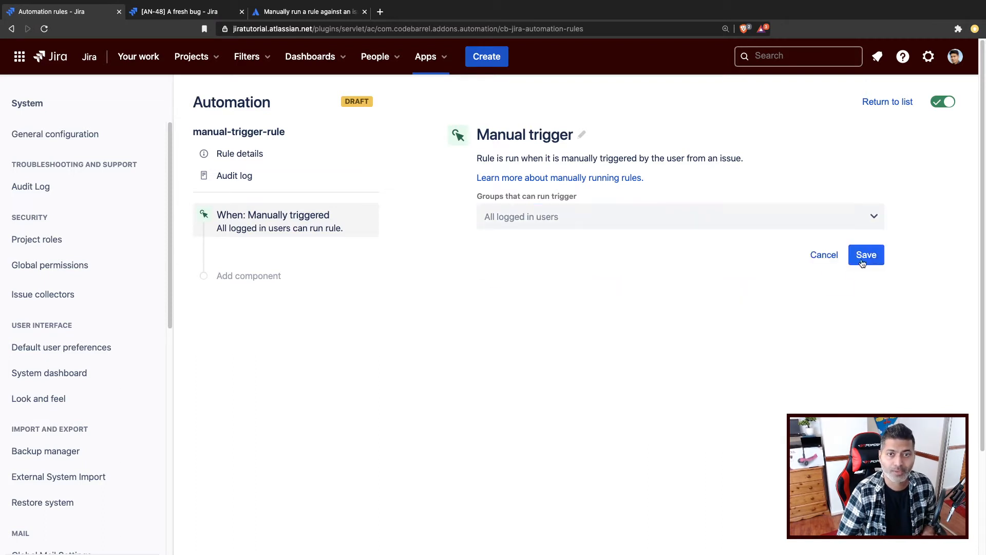
pyautogui.click(865, 255)
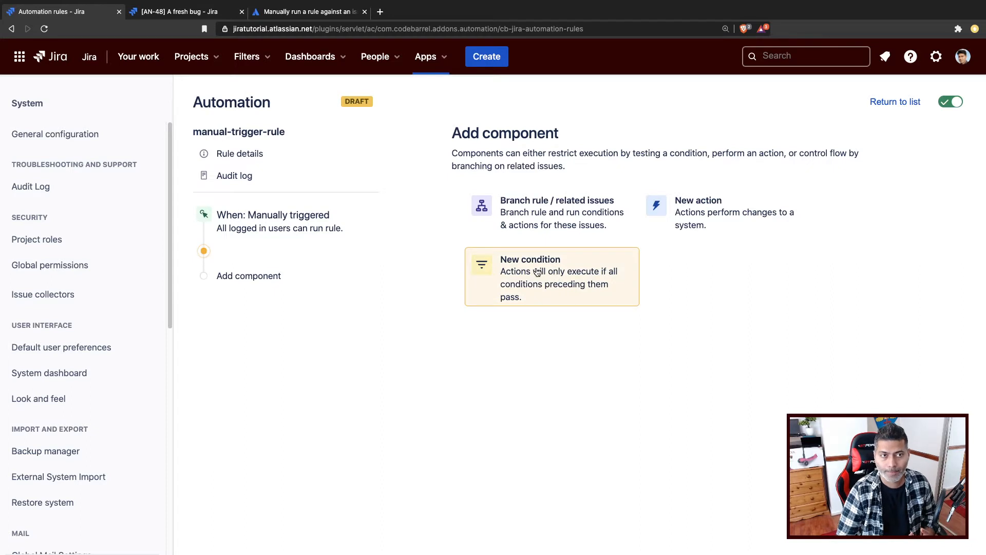
pyautogui.moveTo(307, 280)
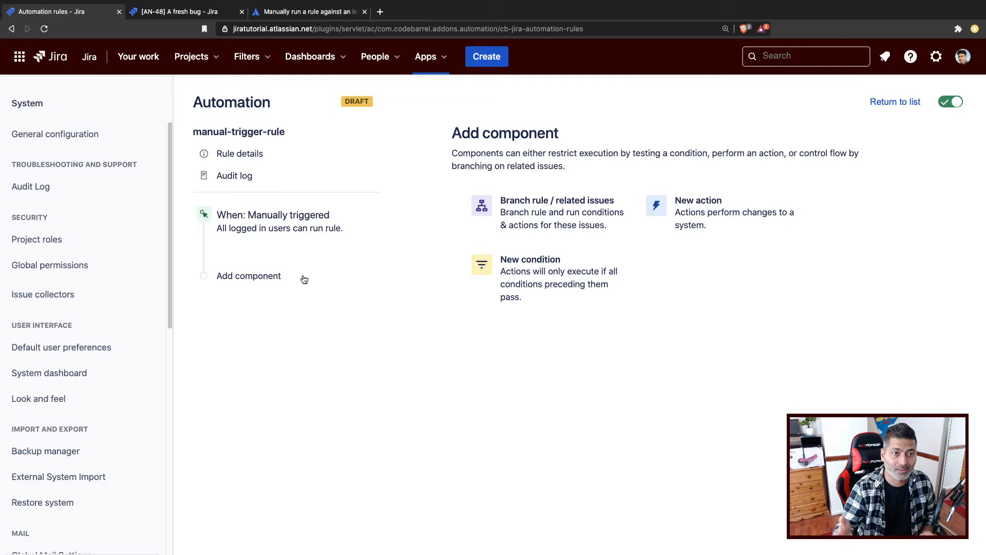
pyautogui.moveTo(302, 279)
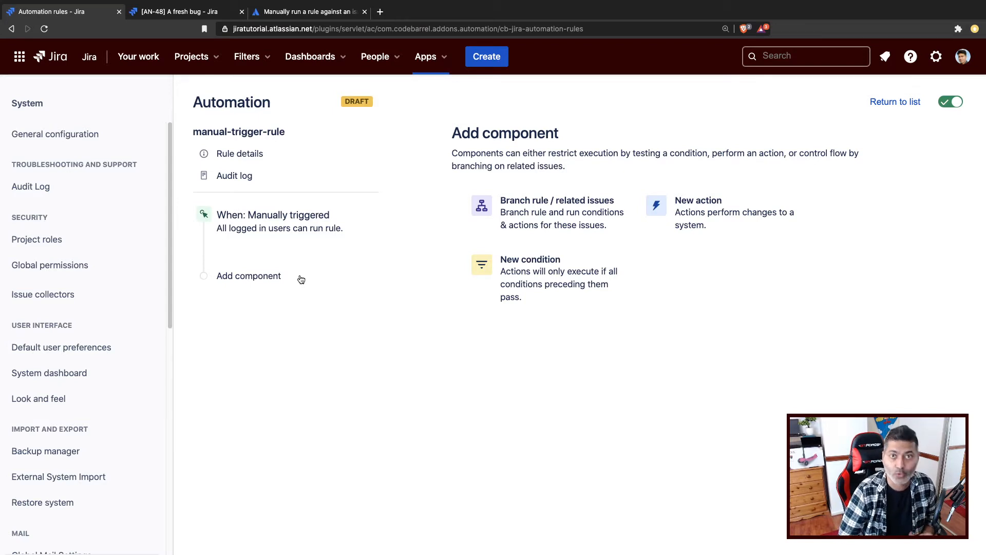
pyautogui.moveTo(270, 279)
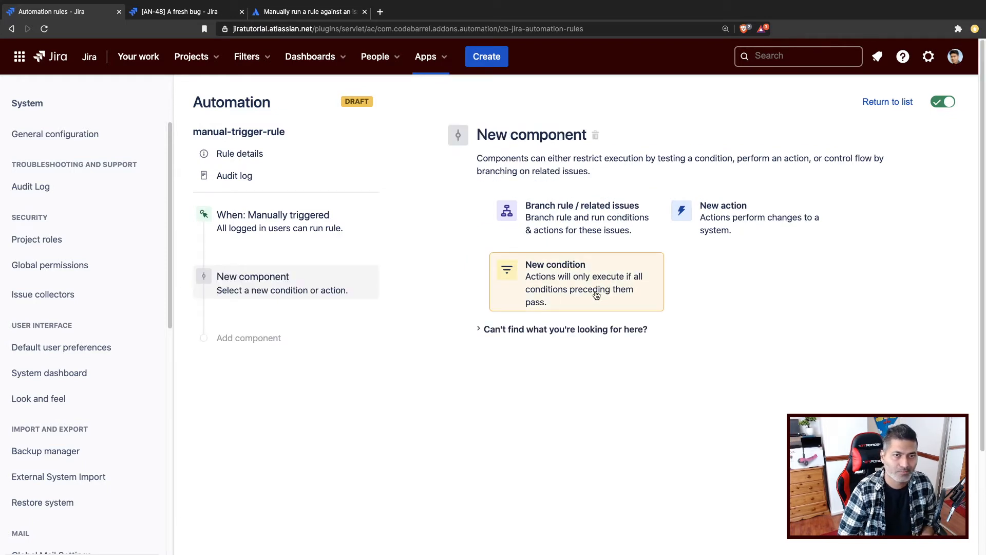
# - Add a New action component after the manual trigger
pyautogui.click(722, 206)
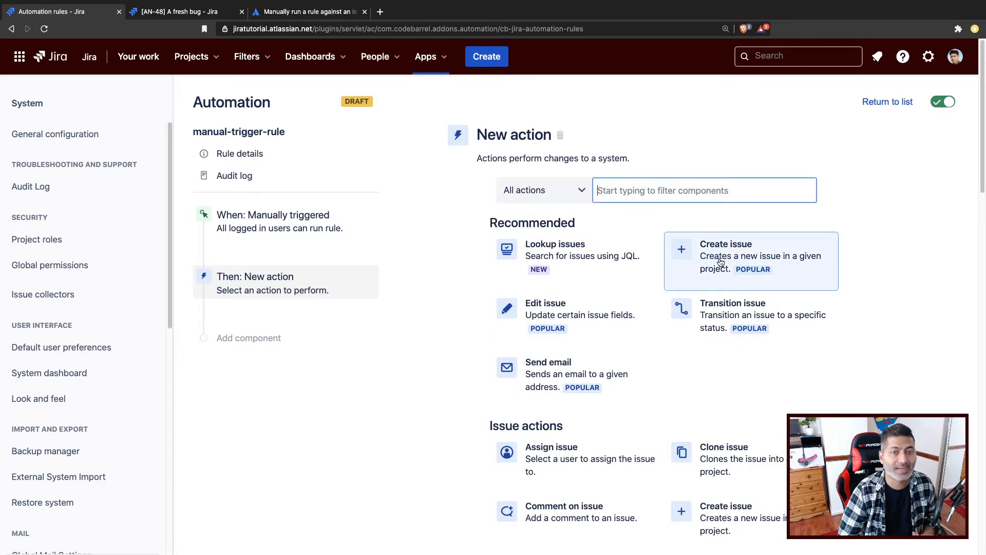
pyautogui.moveTo(720, 326)
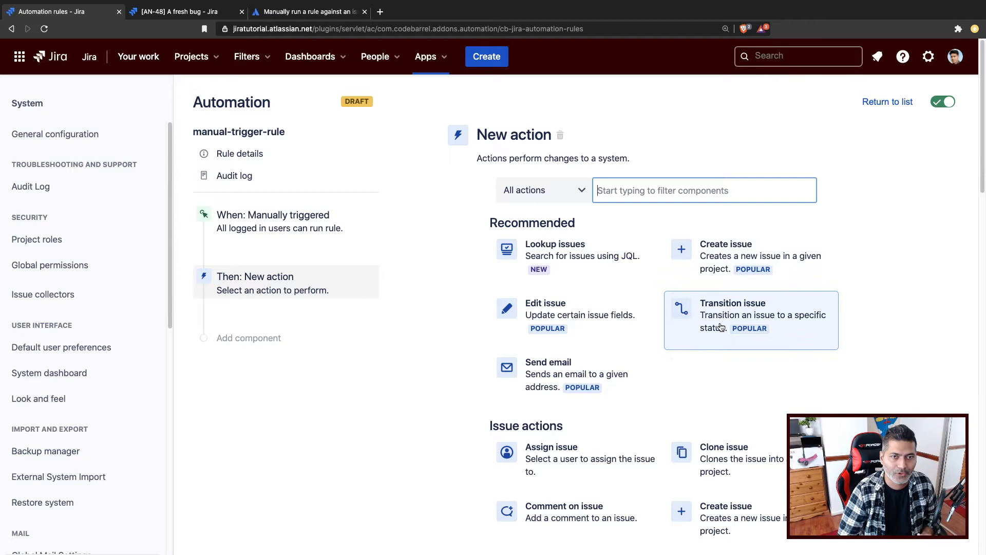
pyautogui.moveTo(638, 223)
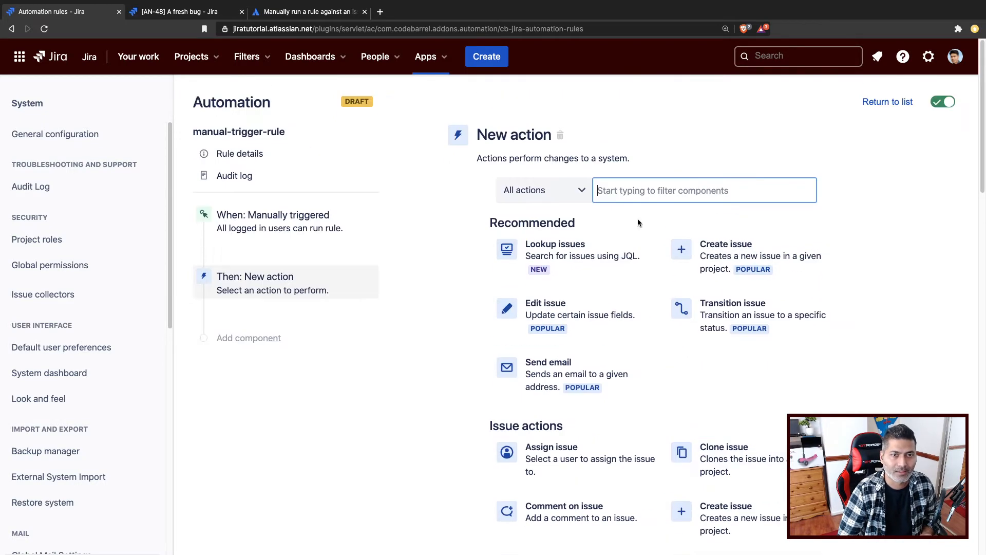
# - Pick Create sub-tasks via filter 'crea' and summarise the sub-task 'Created by manual trigger'
pyautogui.write('crea')
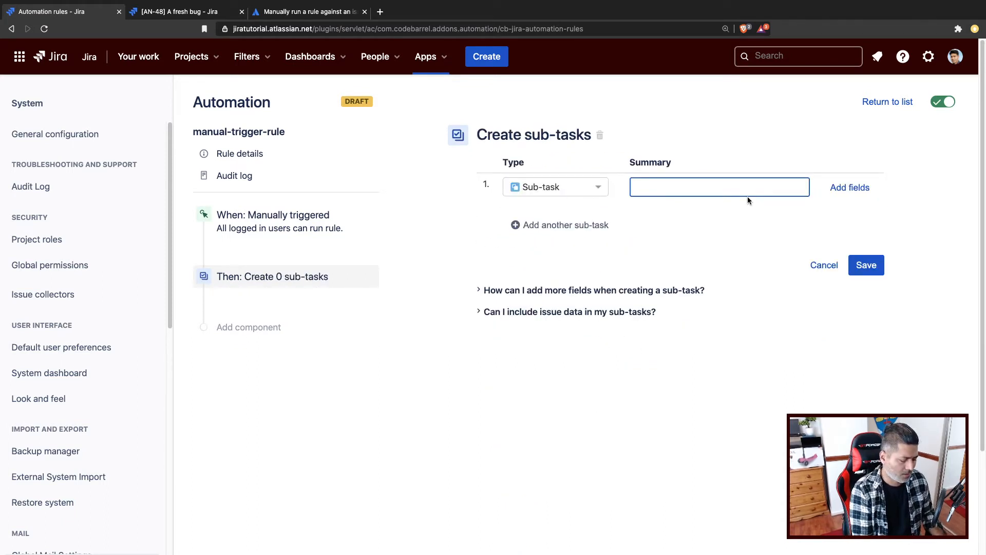
pyautogui.write('Created')
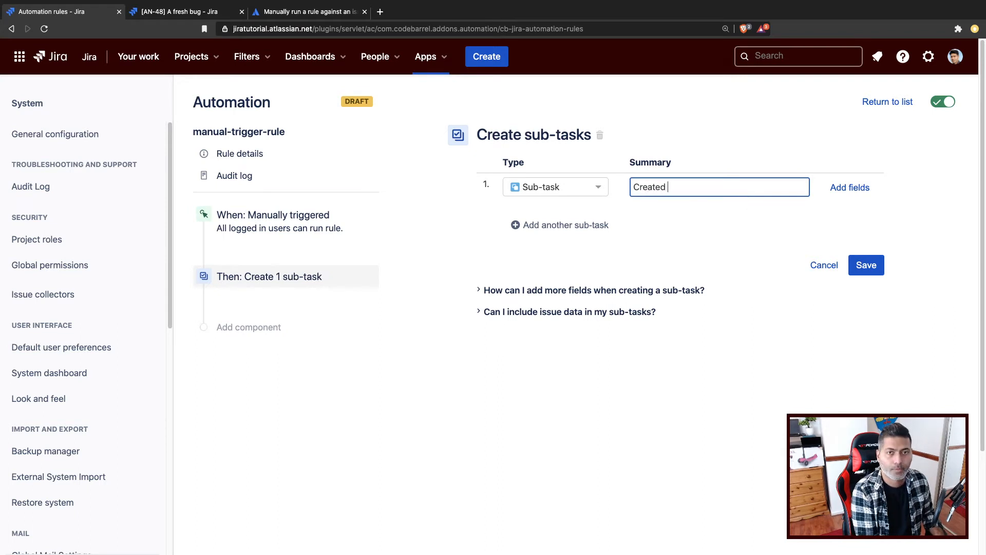
pyautogui.write('by')
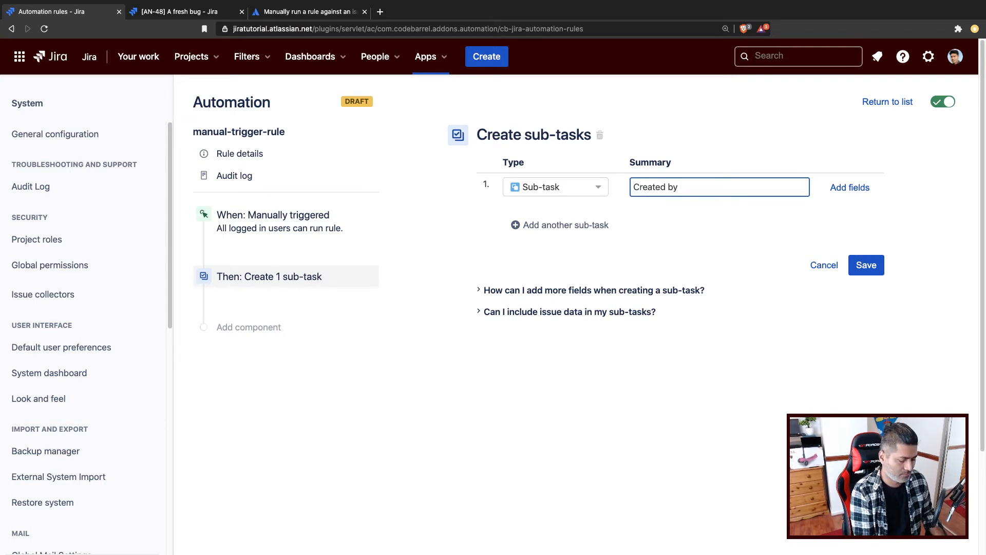
pyautogui.write('manual tri')
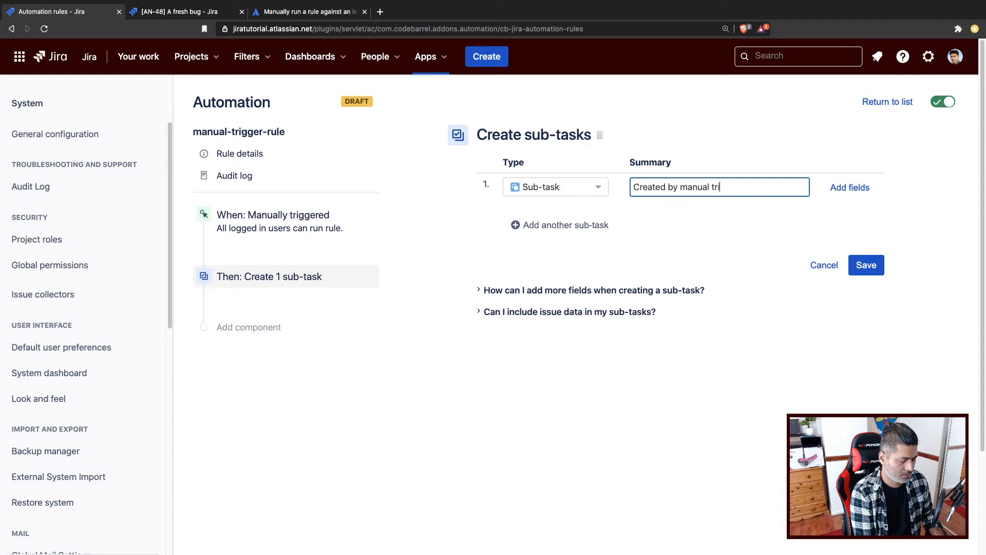
pyautogui.write('gger')
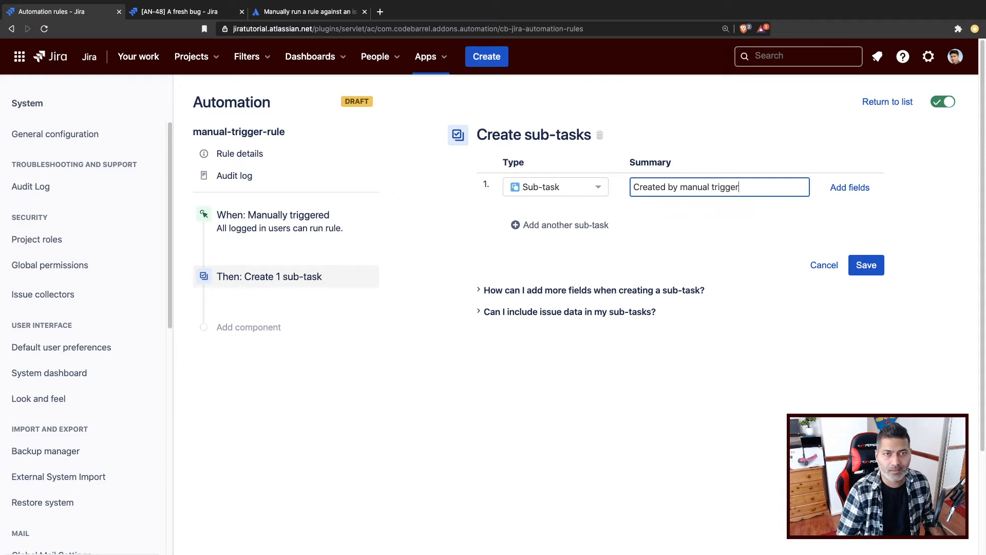
pyautogui.moveTo(766, 262)
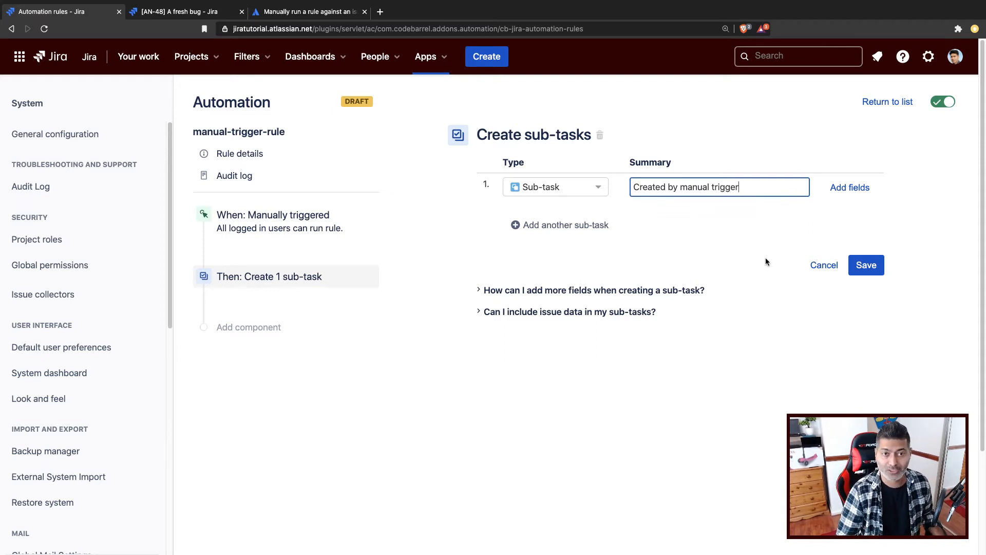
pyautogui.moveTo(755, 282)
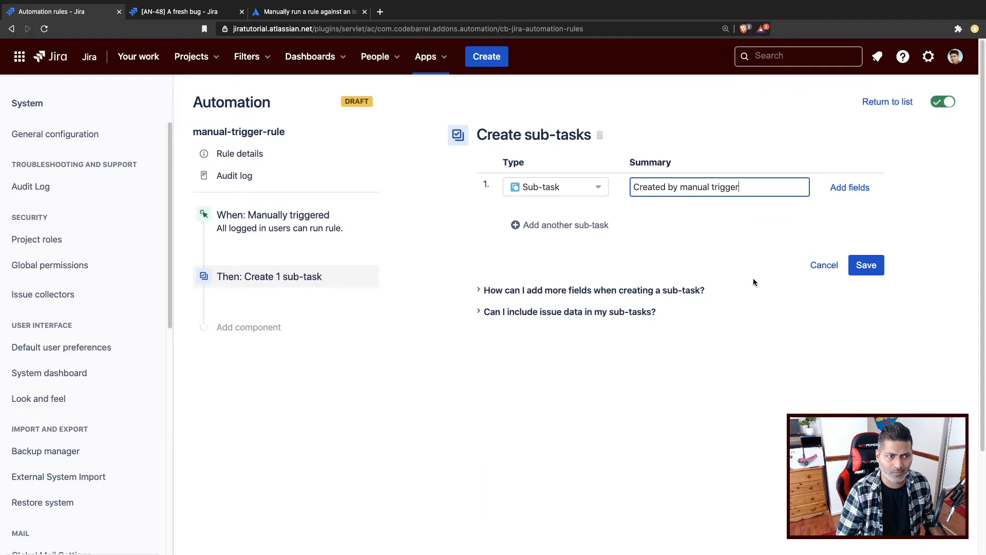
pyautogui.moveTo(741, 289)
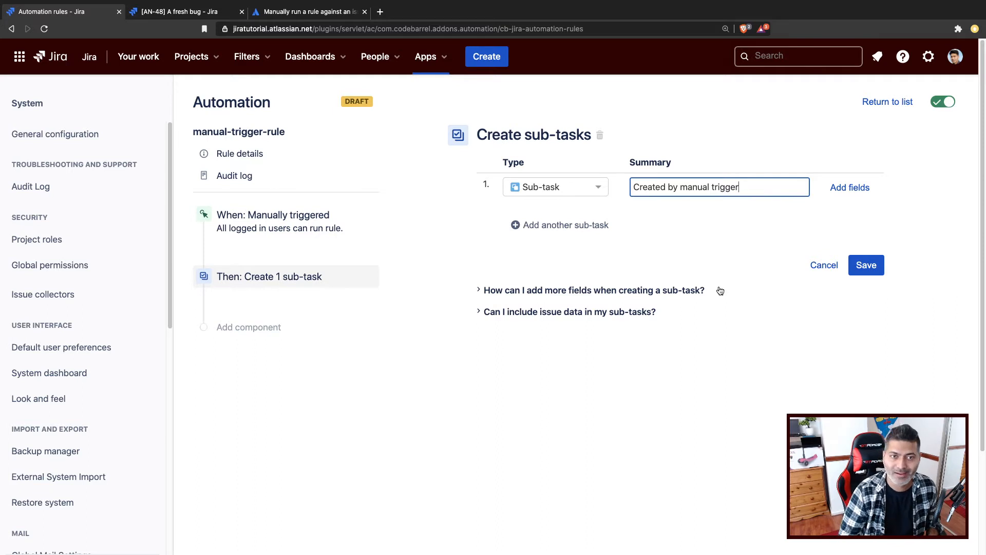
# - Add a second sub-task 'Created by manual trigger 2' and save the action
pyautogui.click(560, 225)
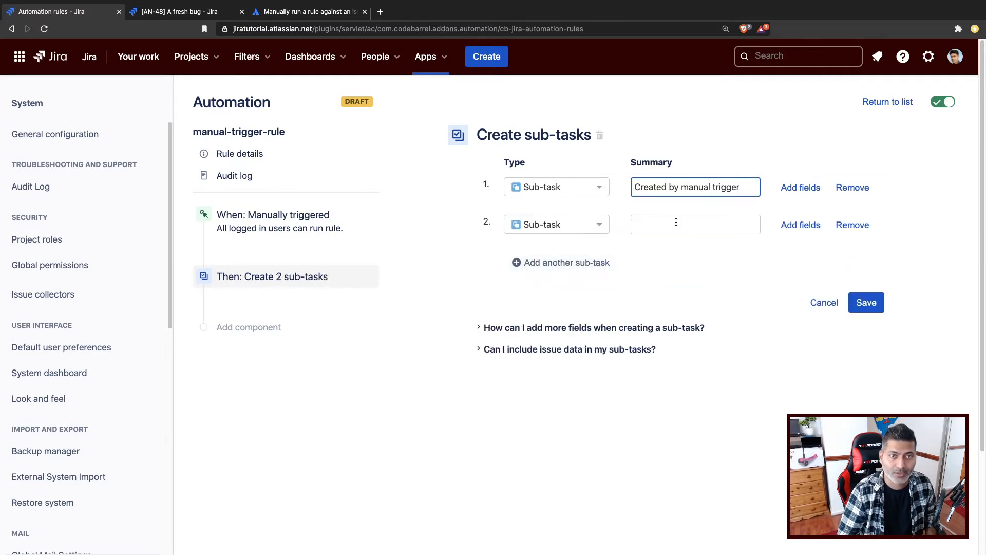
pyautogui.write('Created by manu')
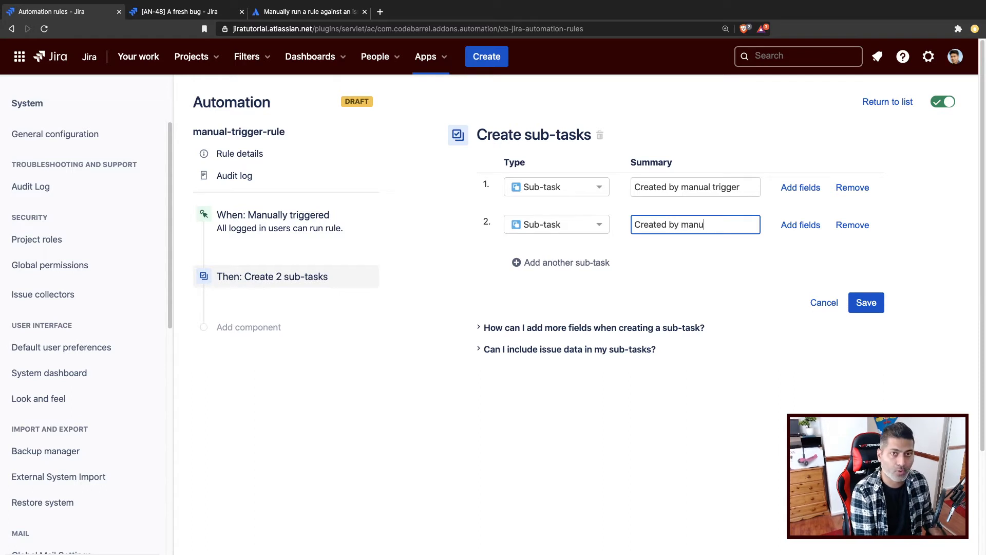
pyautogui.write('al trigger')
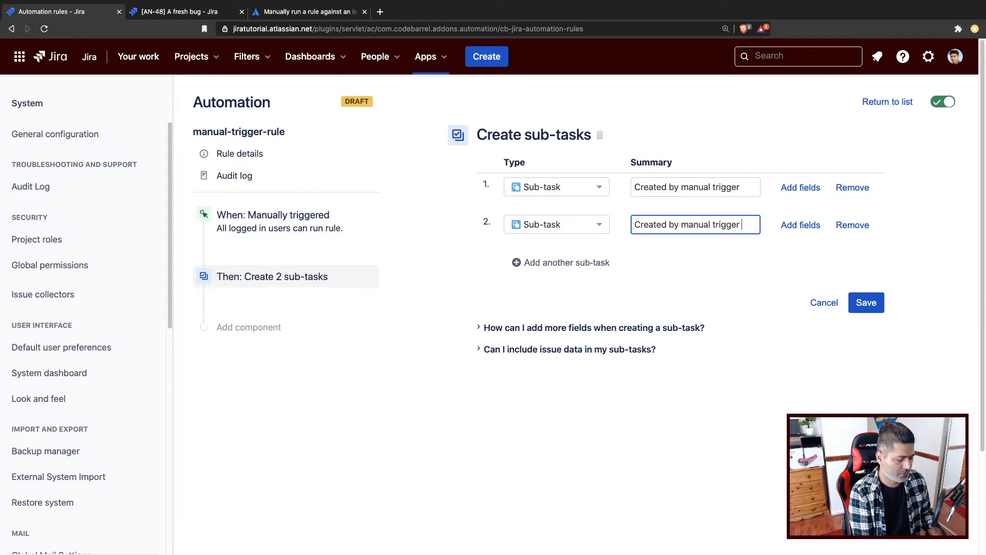
pyautogui.write('2')
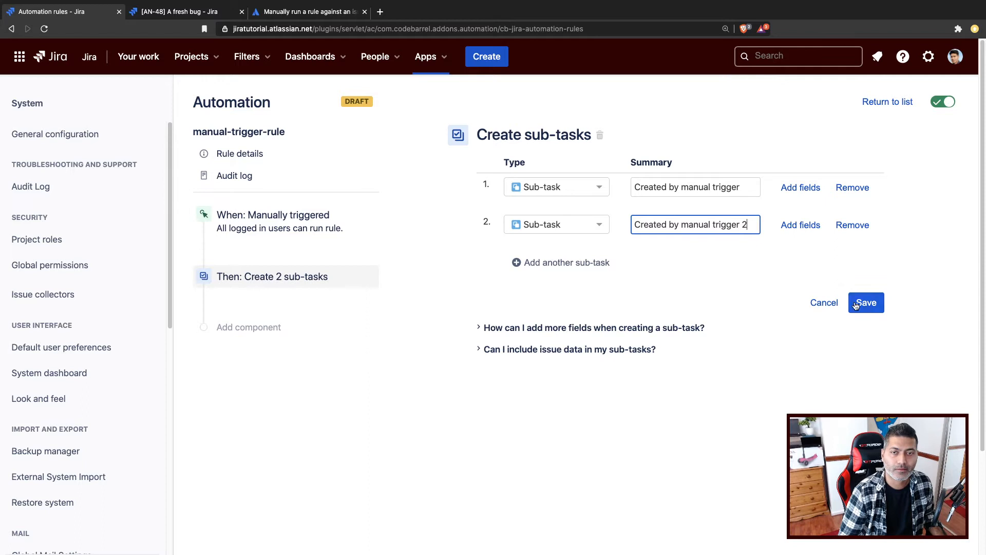
pyautogui.click(866, 302)
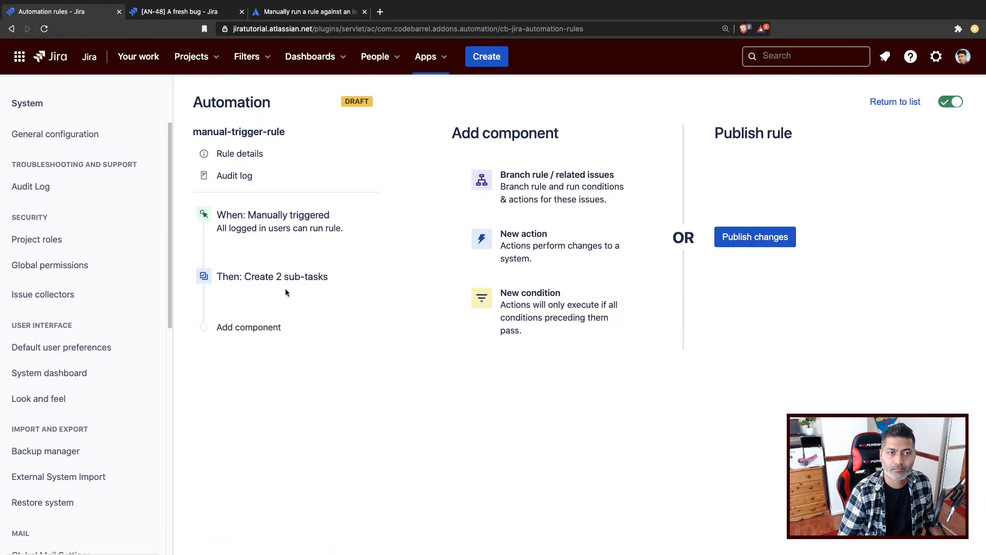
# - Add another New action and choose Comment on issue
pyautogui.click(248, 327)
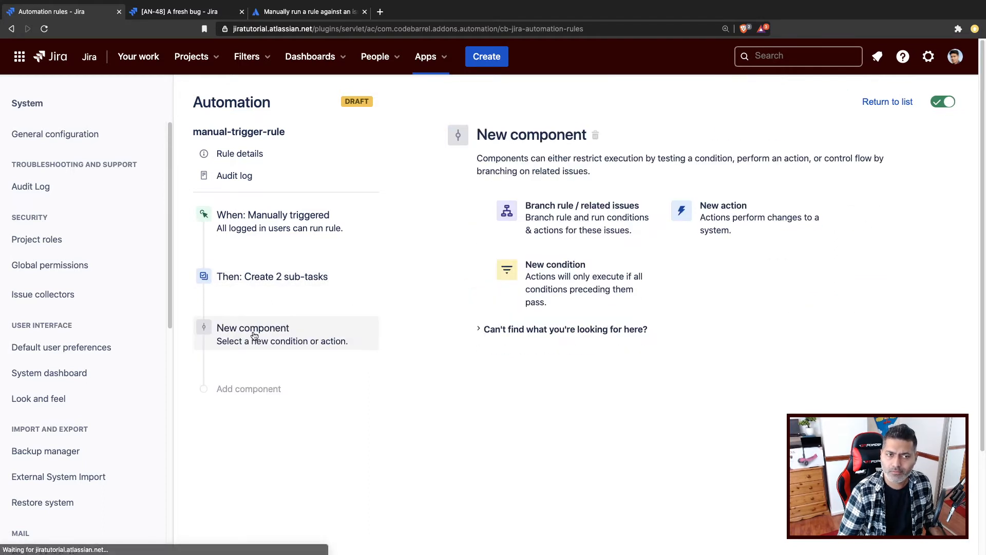
pyautogui.moveTo(729, 230)
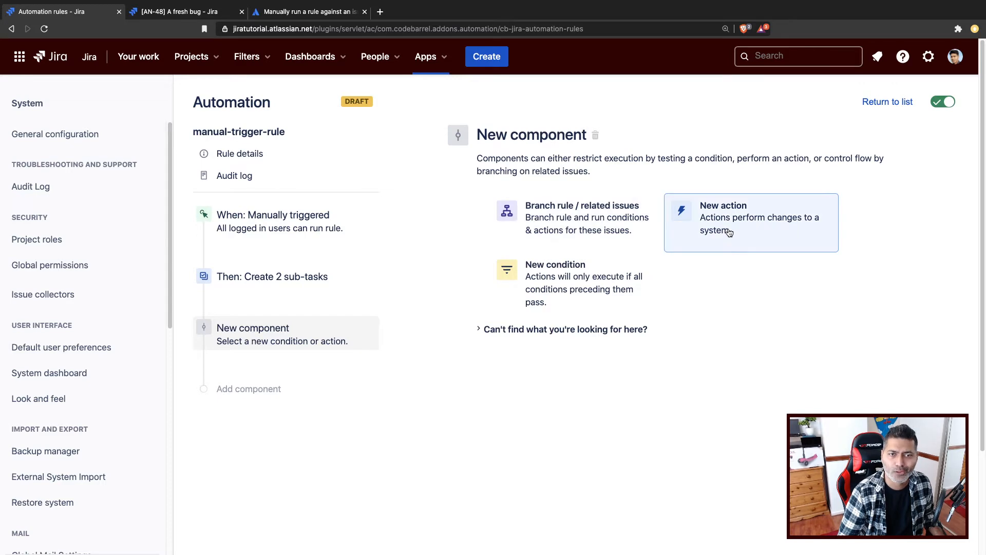
pyautogui.click(750, 217)
pyautogui.write('comment')
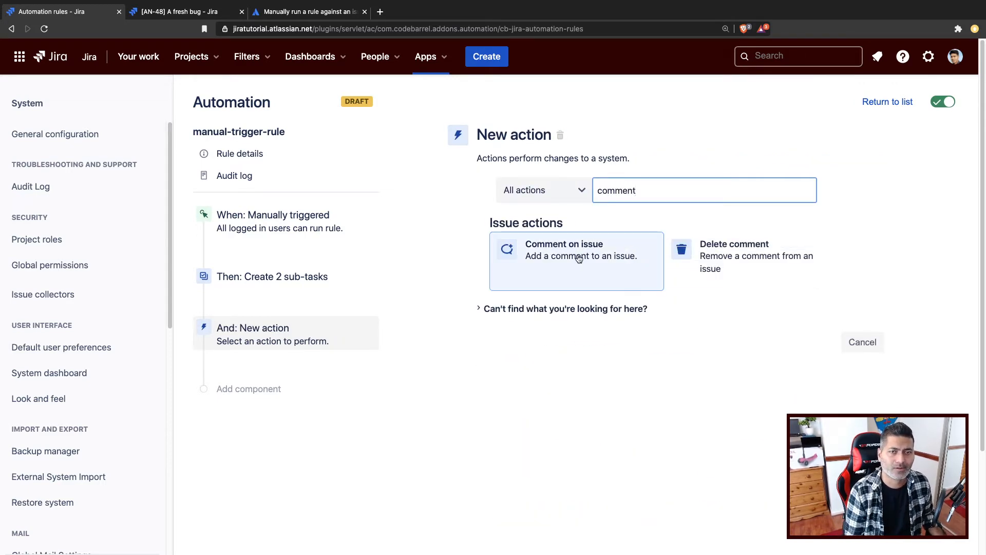
pyautogui.click(564, 249)
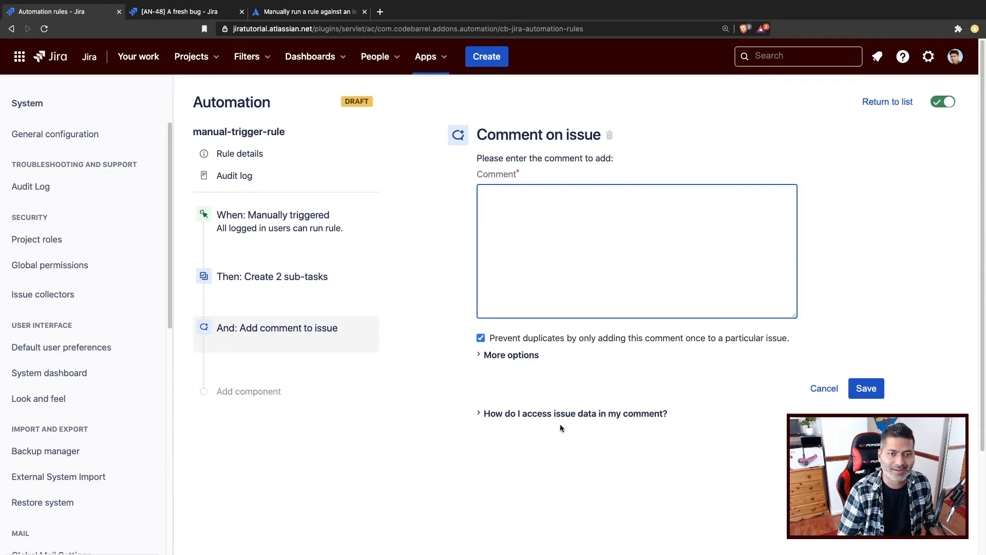
# - Enter 'Manual trigger' as the comment and follow the Available issue fields help link
pyautogui.click(575, 413)
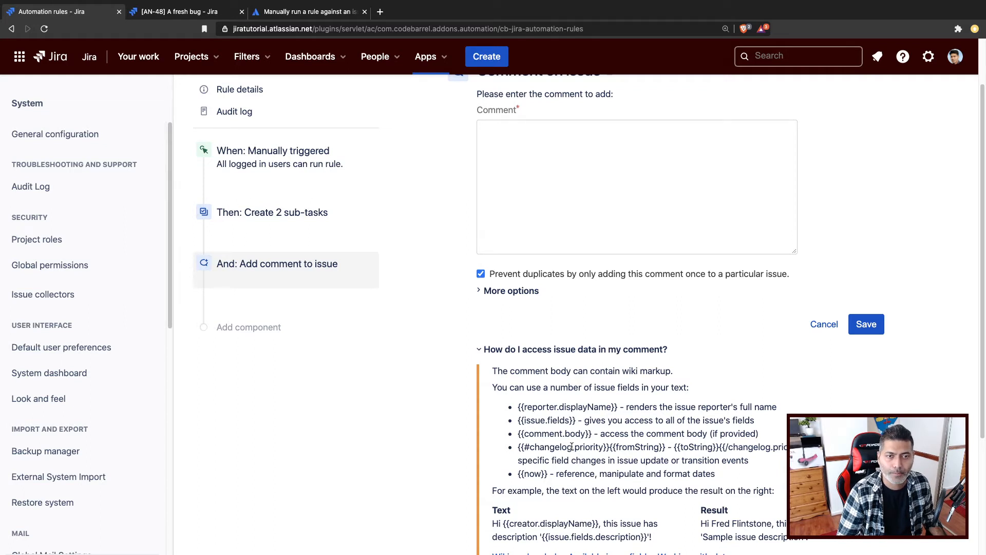
pyautogui.moveTo(458, 237)
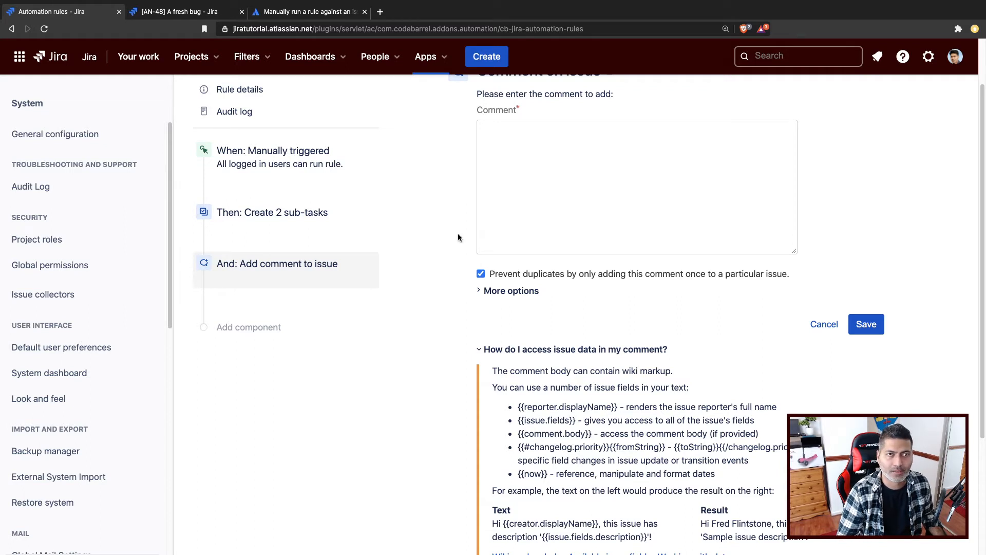
pyautogui.write('M')
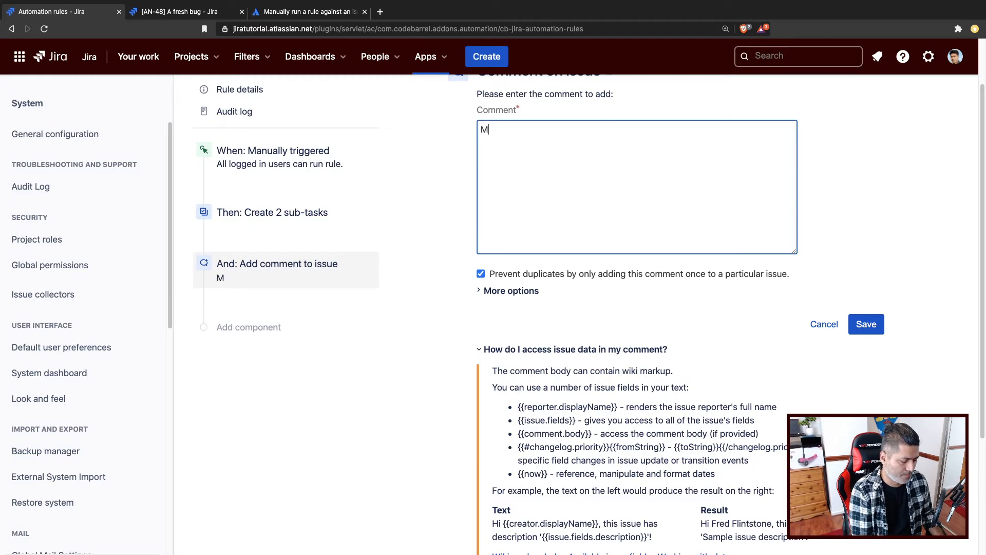
pyautogui.write('anual trigg')
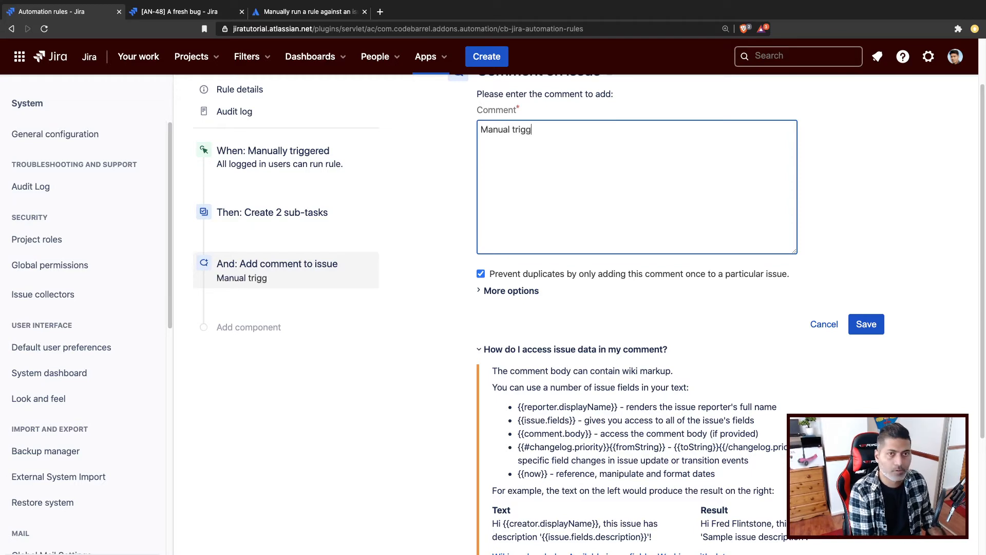
pyautogui.scroll(-3)
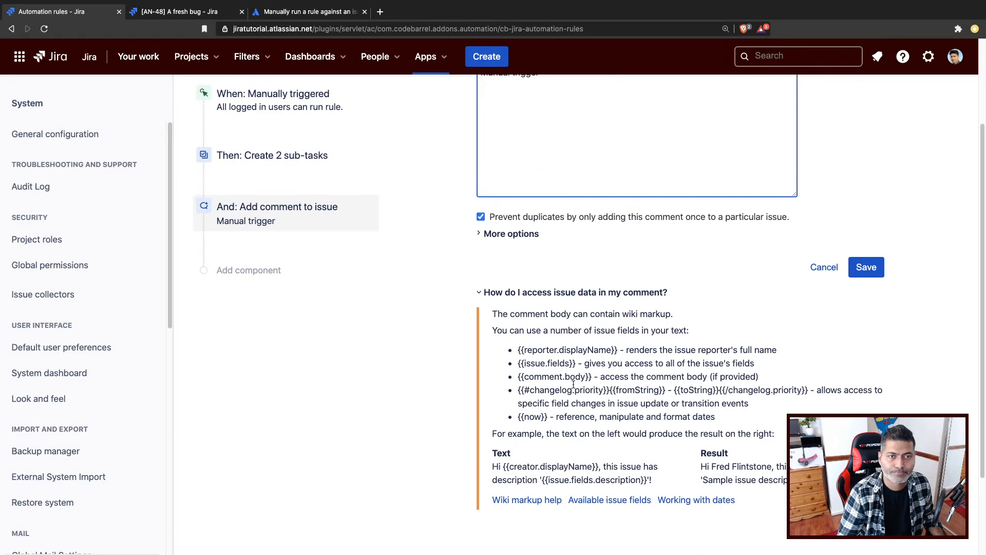
pyautogui.moveTo(471, 415)
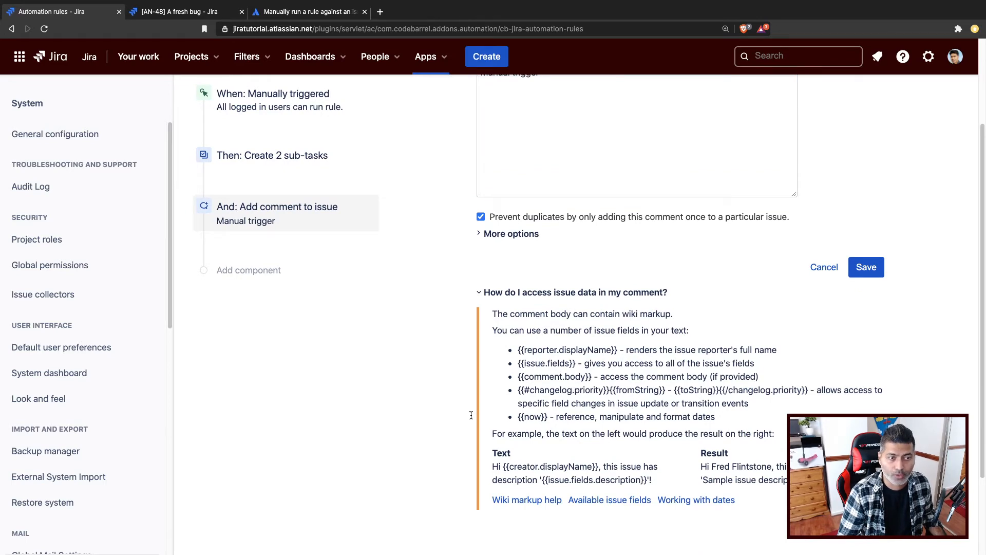
pyautogui.scroll(3)
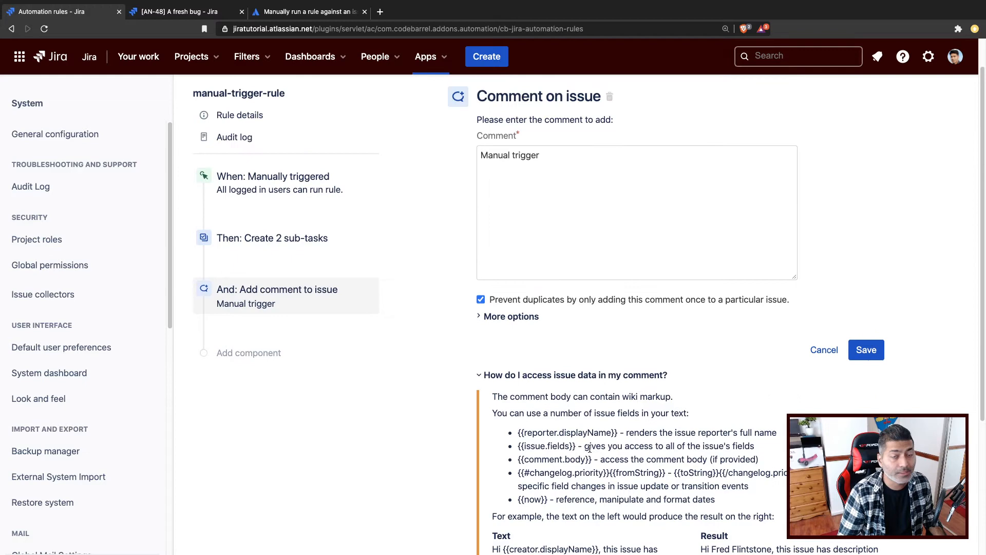
pyautogui.scroll(-3)
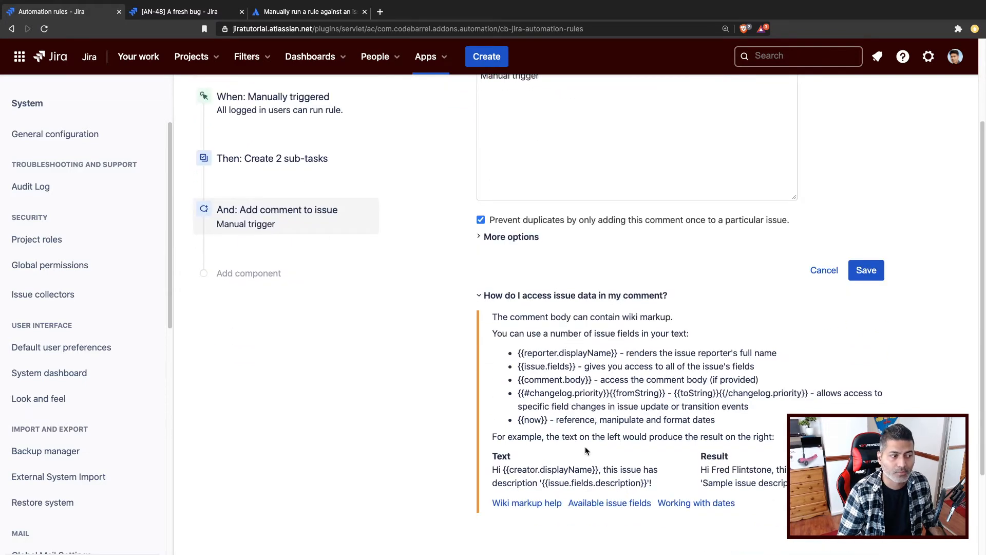
pyautogui.moveTo(609, 463)
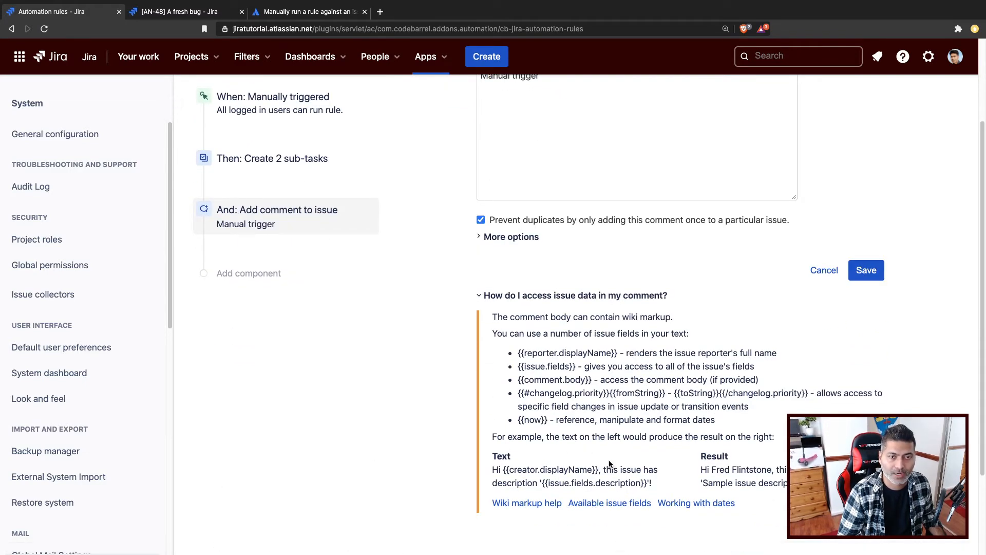
pyautogui.moveTo(610, 503)
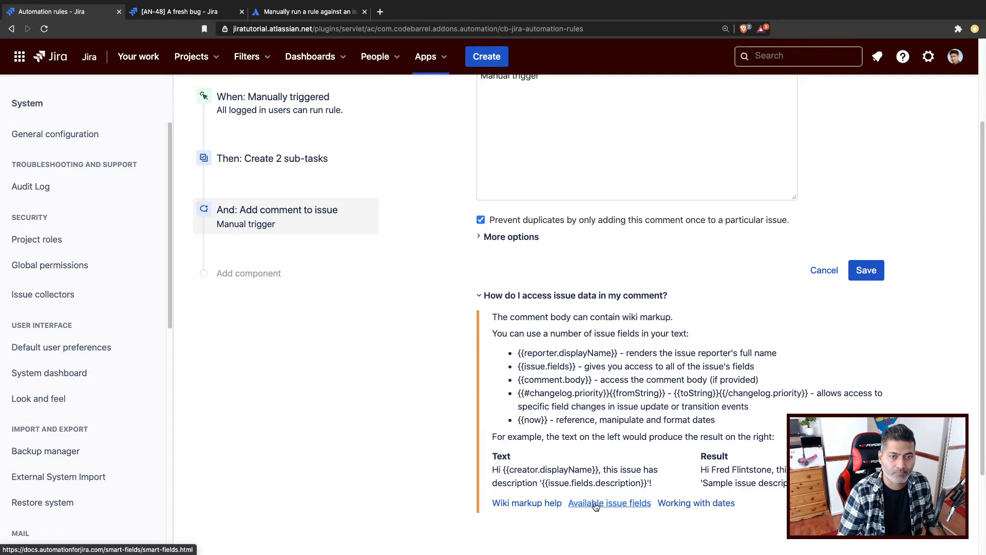
pyautogui.click(610, 503)
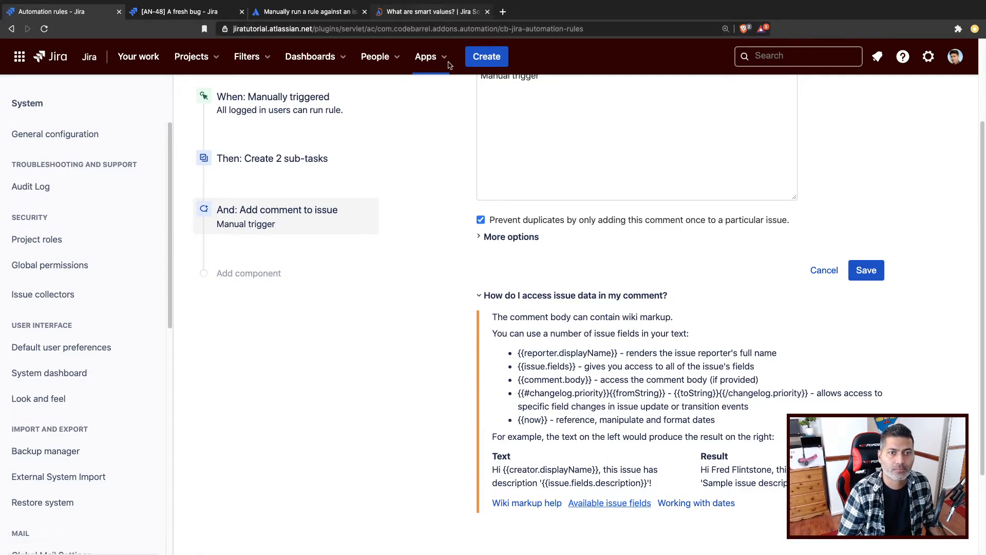
pyautogui.scroll(3)
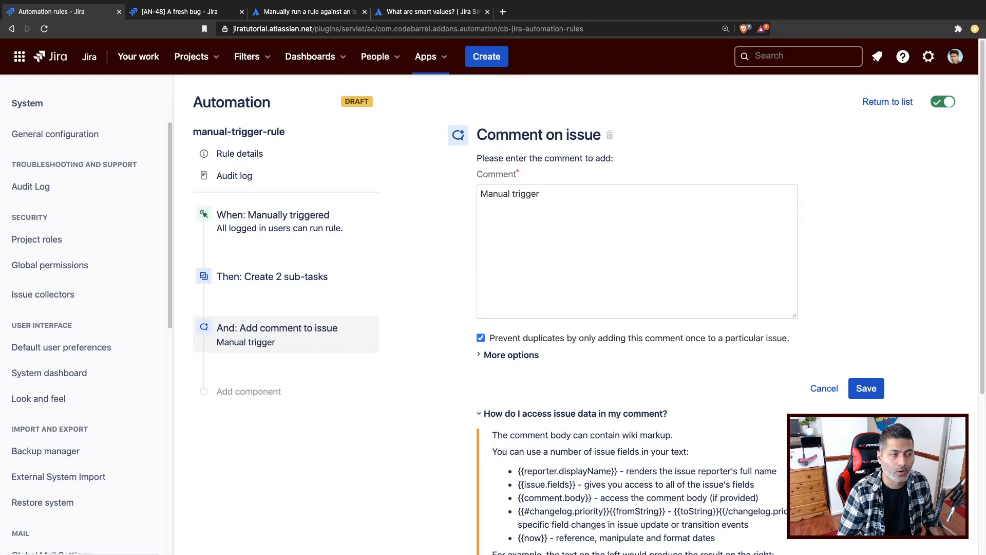
# - Check {{initiator}} in the Smart values docs and the manual-run article, then return to the rule
pyautogui.click(431, 11)
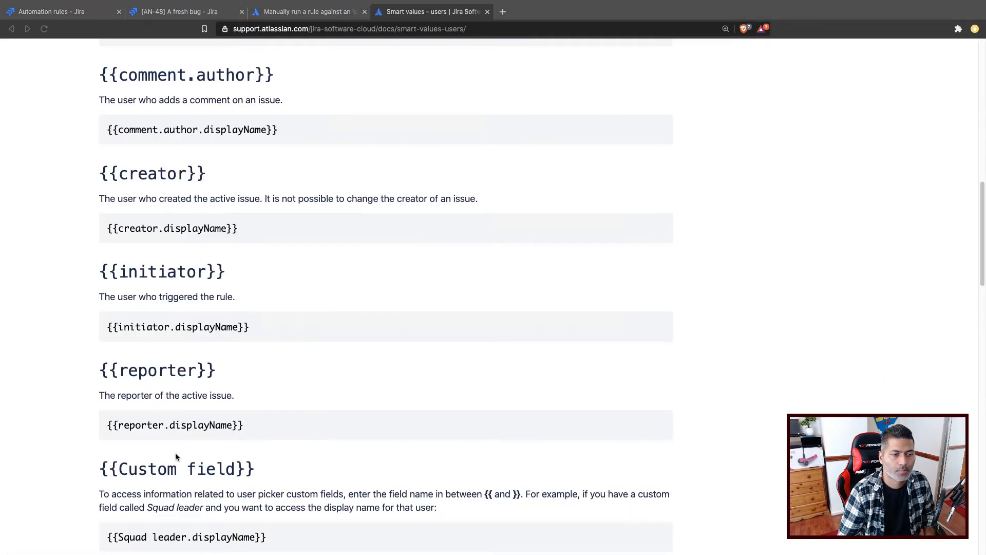
pyautogui.moveTo(391, 81)
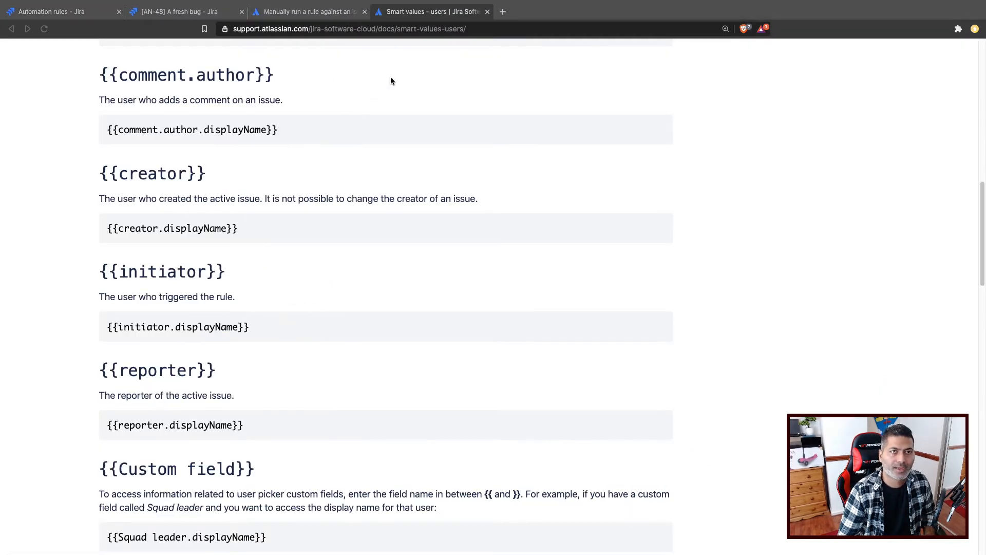
pyautogui.moveTo(138, 275)
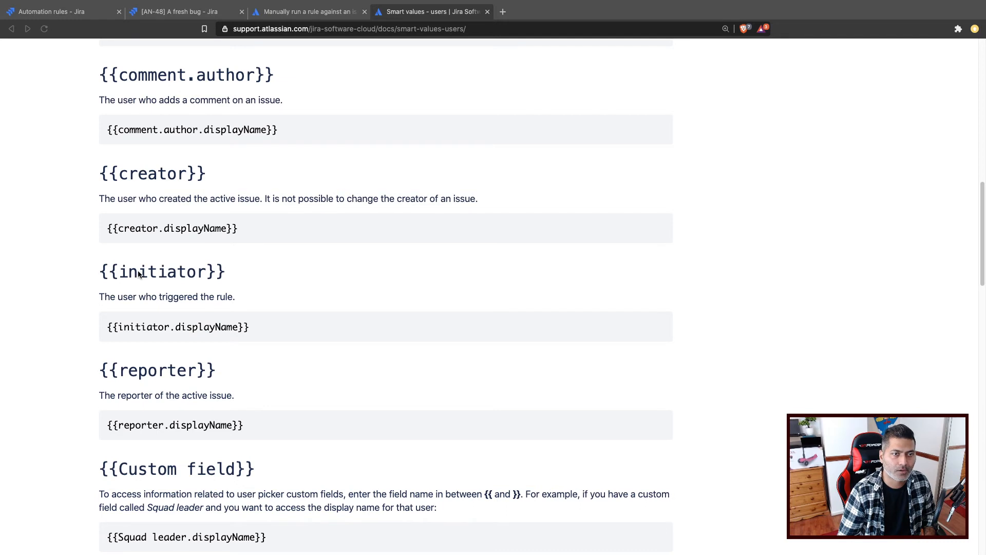
pyautogui.doubleClick(161, 271)
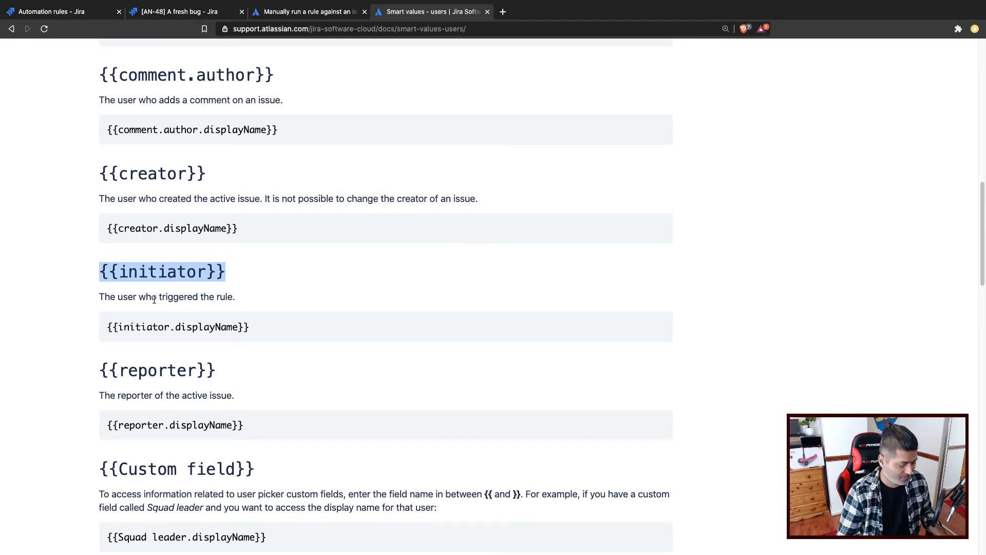
pyautogui.click(183, 11)
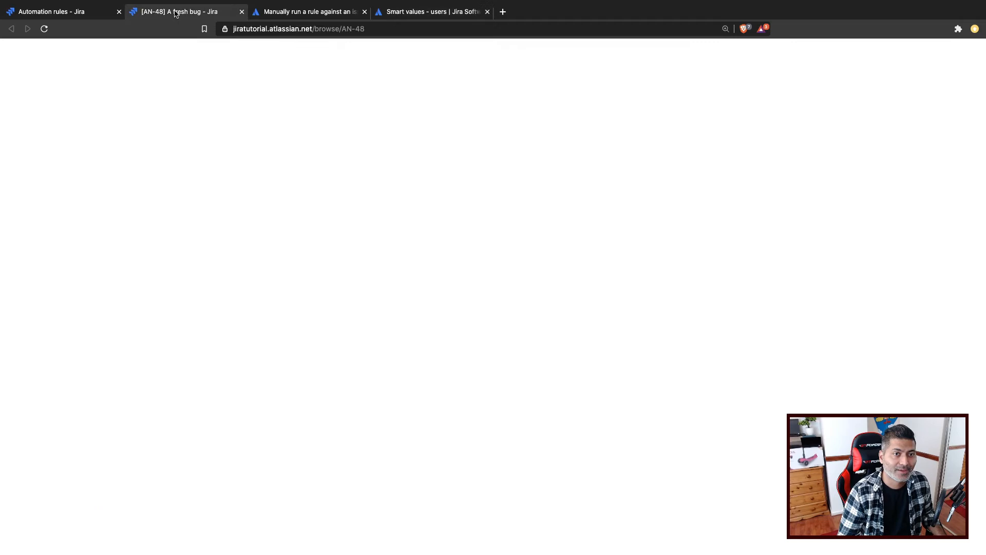
pyautogui.click(308, 12)
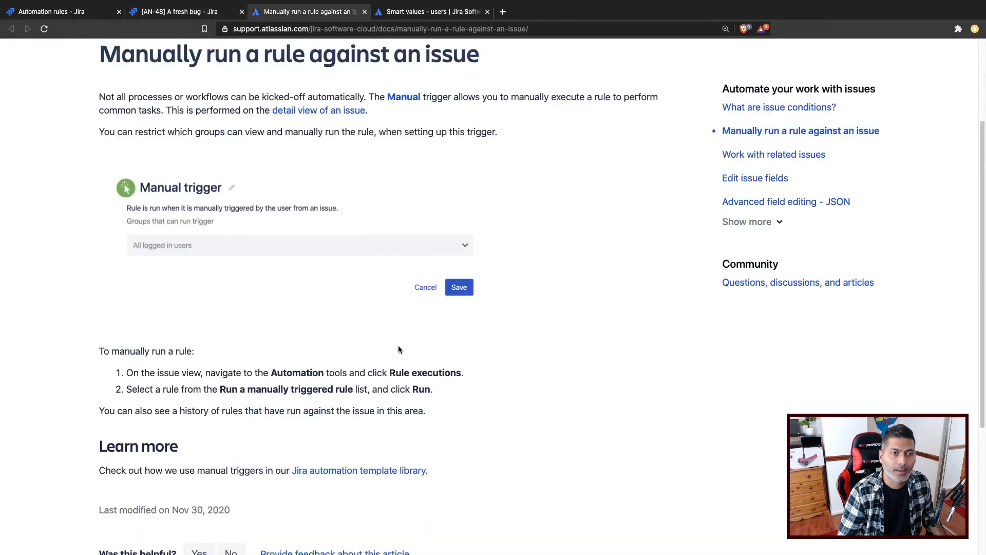
pyautogui.click(56, 11)
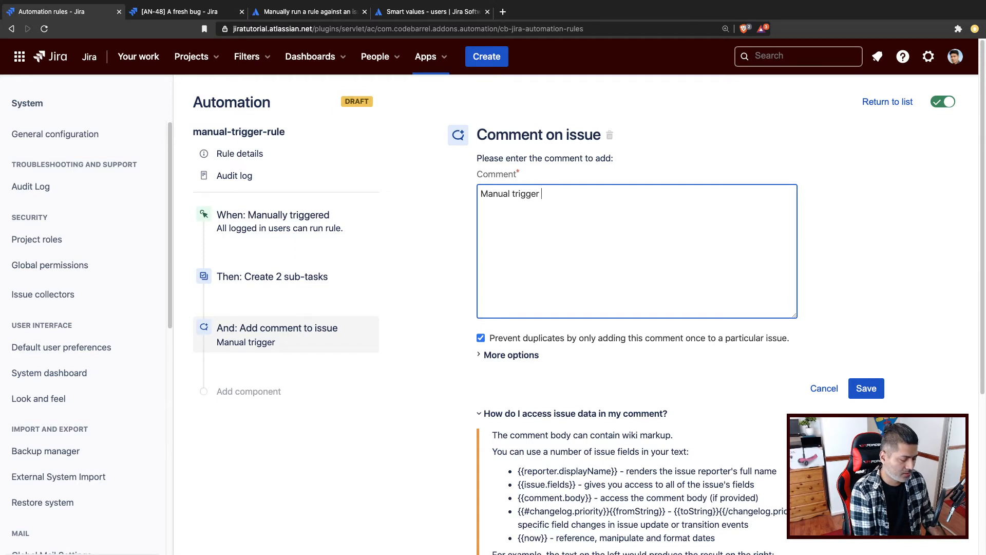
# - Extend the comment to 'Manual trigger triggered by {{initiator}}' plus {{initiator.displayName}} and save
pyautogui.write('triggered')
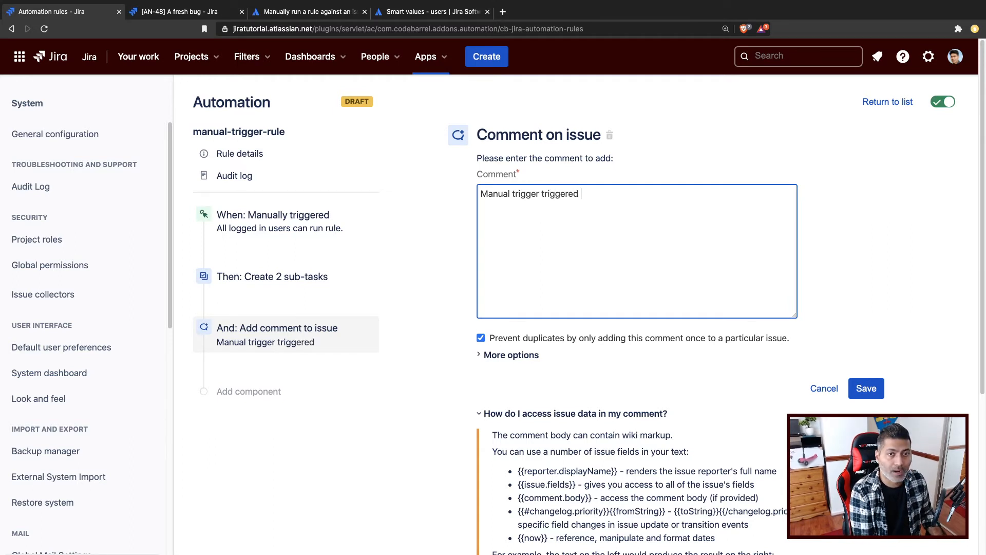
pyautogui.write('by {{initiator}}')
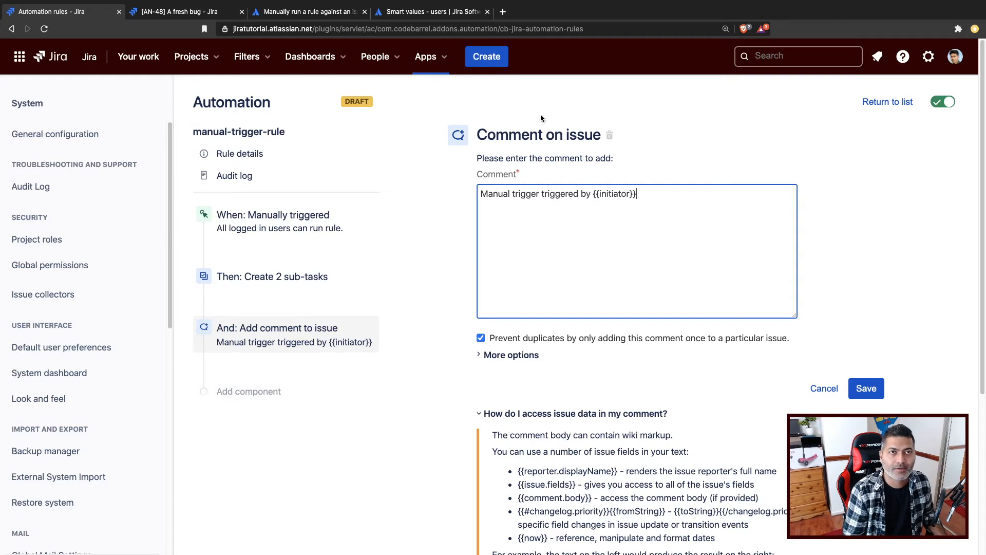
pyautogui.click(430, 11)
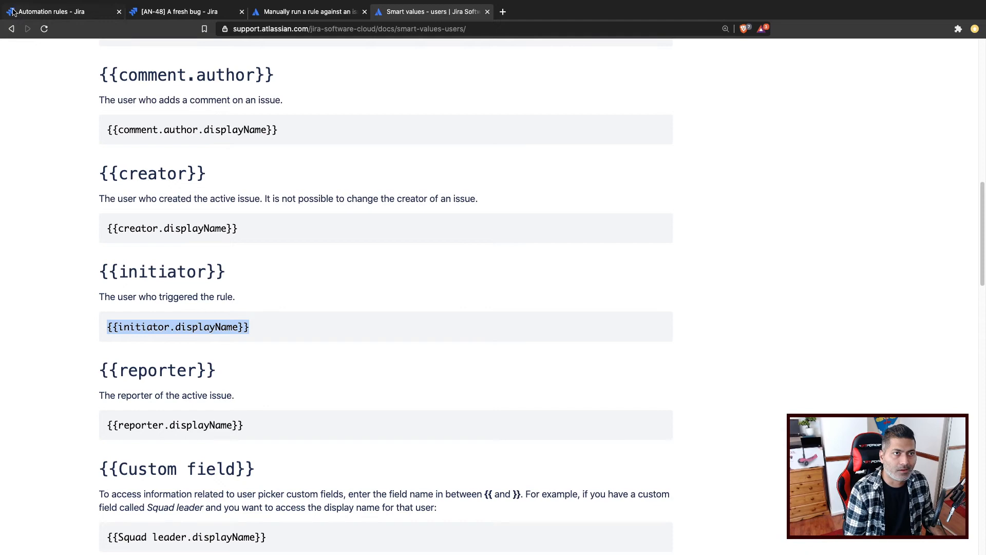
pyautogui.click(60, 11)
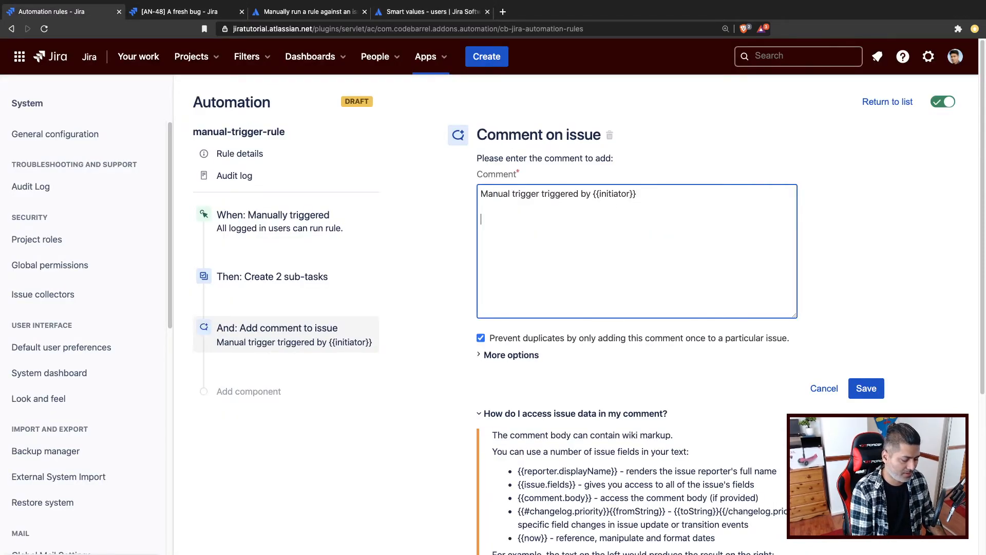
pyautogui.write('{{initiator.displayName}}')
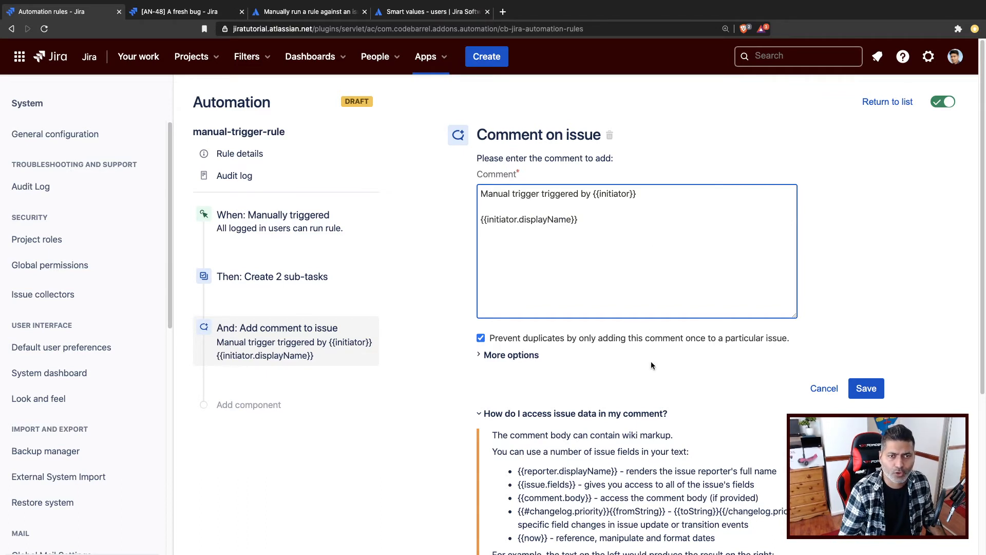
pyautogui.moveTo(624, 198)
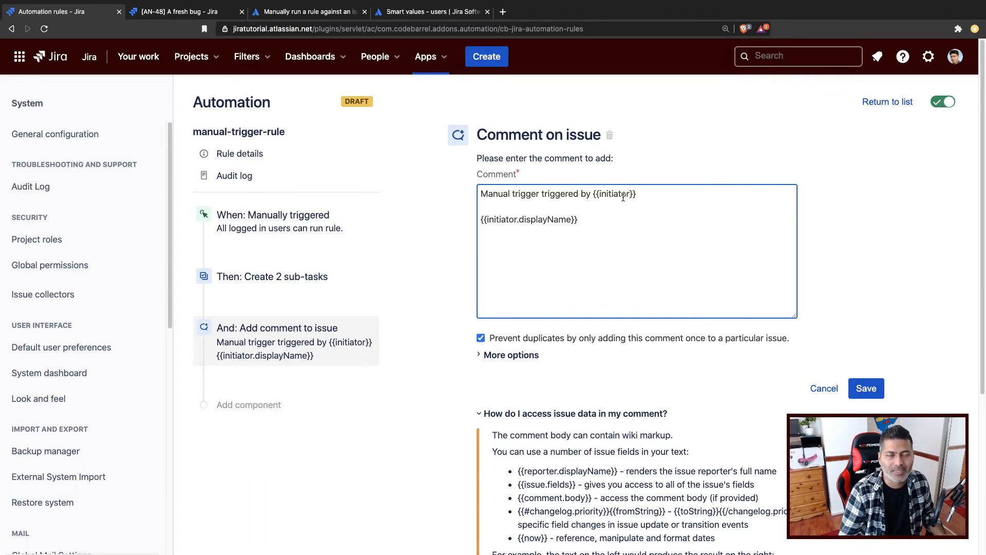
pyautogui.click(866, 388)
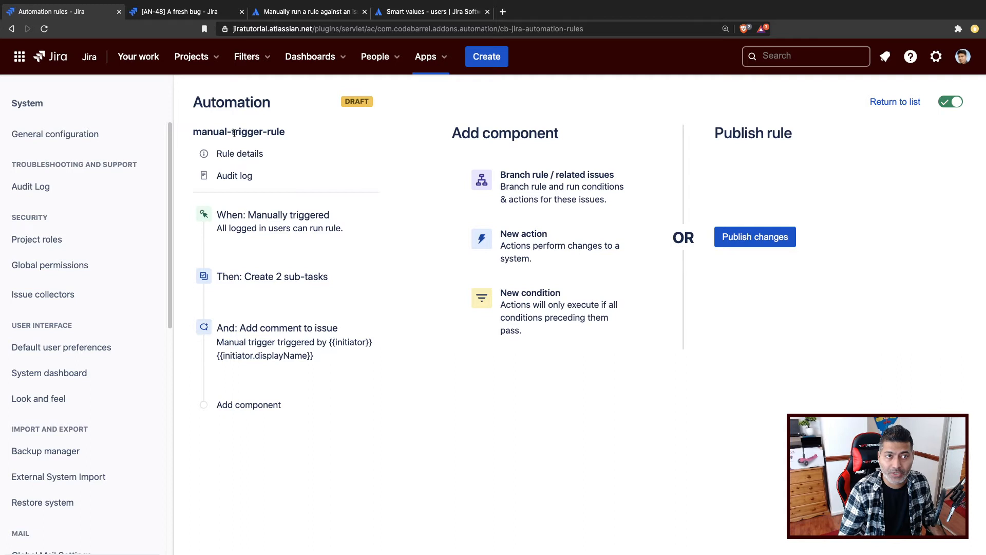
pyautogui.moveTo(666, 233)
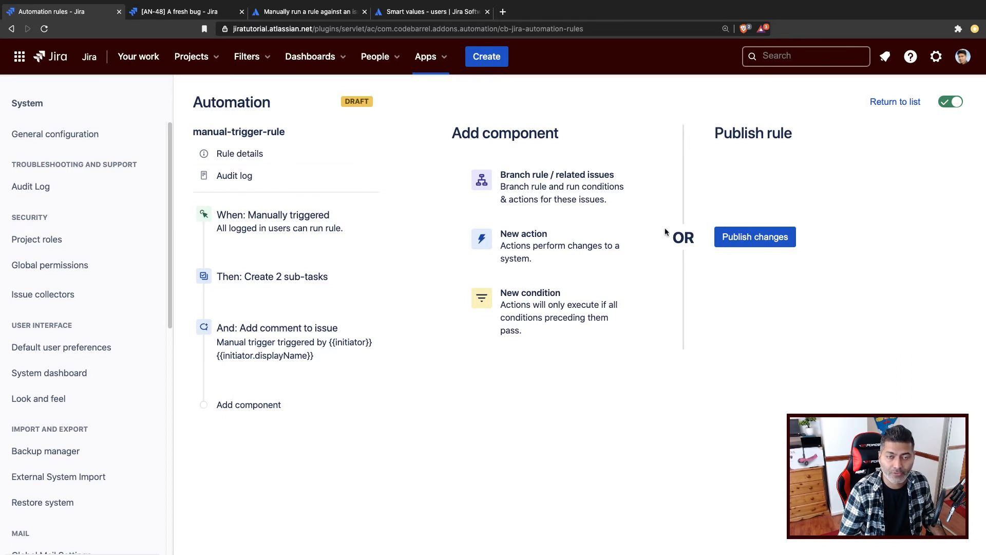
# - Publish the rule changes and start an issue search
pyautogui.click(754, 237)
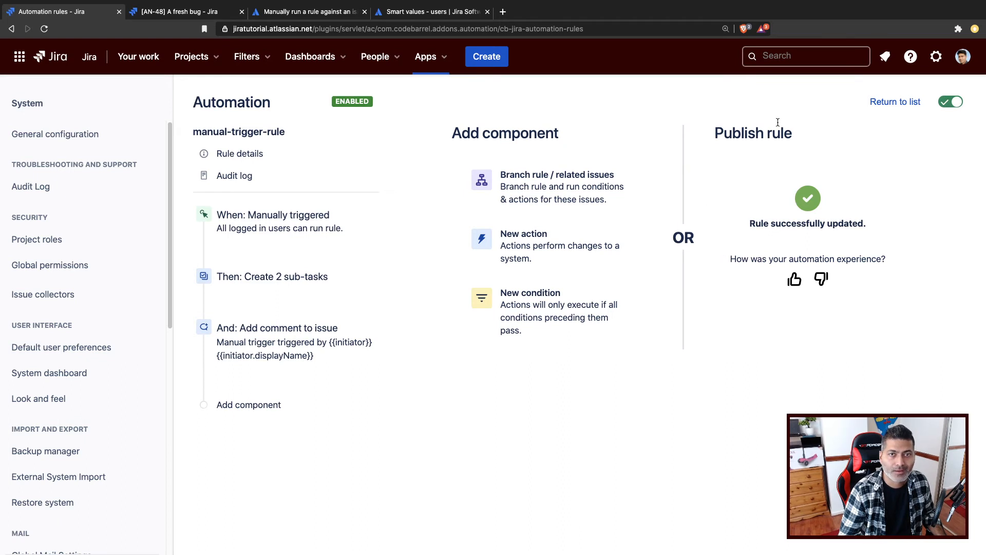
pyautogui.click(806, 56)
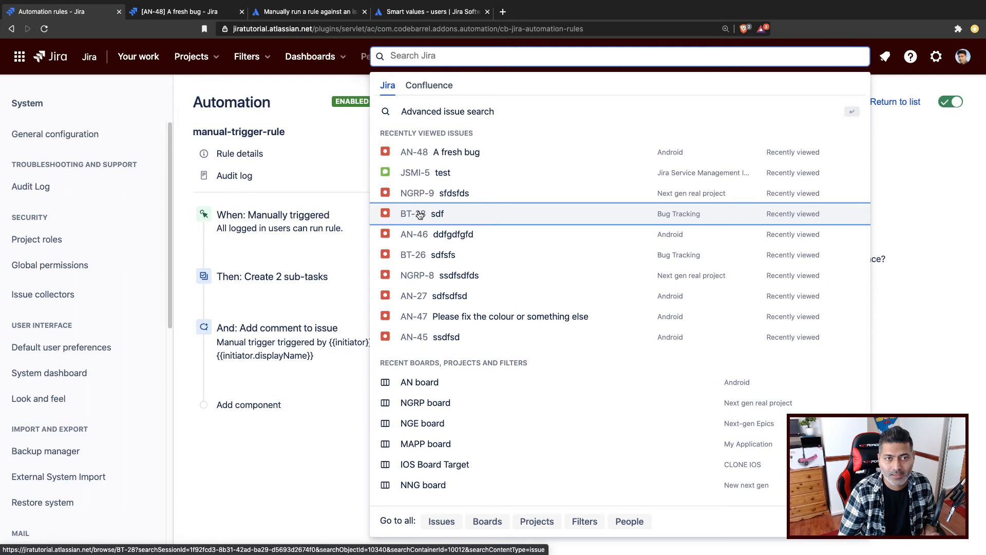
# - Open BT-28 and select manual-trigger-rule in its Automation panel
pyautogui.click(438, 214)
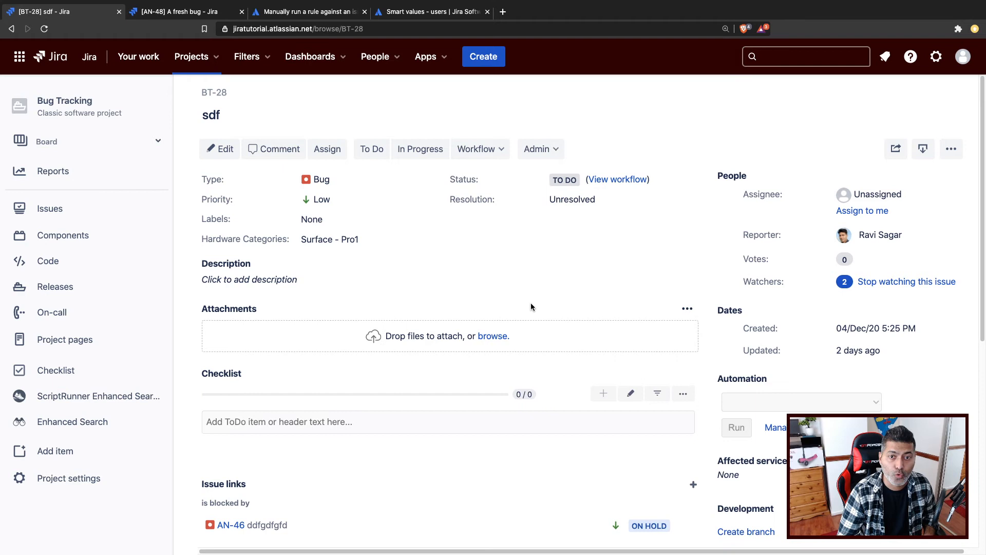
pyautogui.scroll(-3)
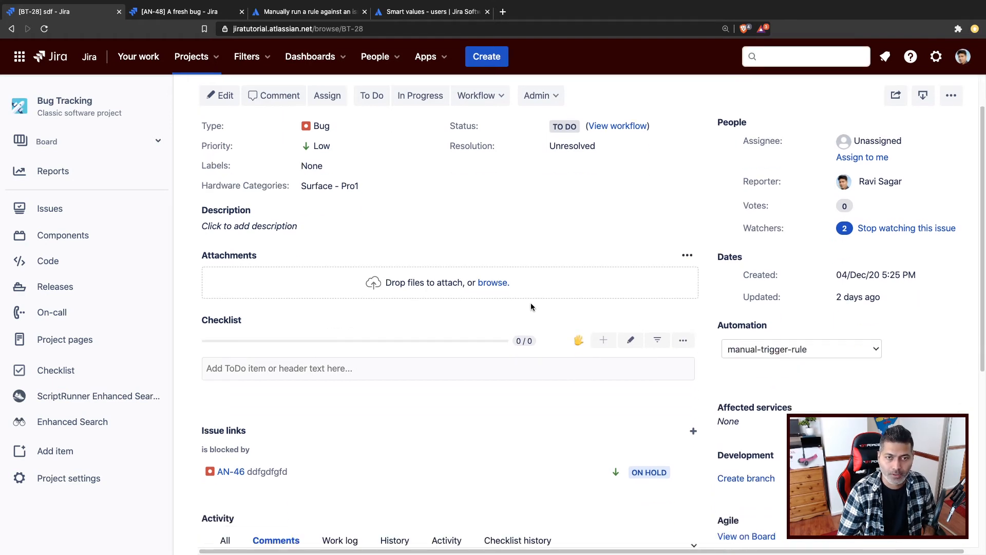
pyautogui.scroll(-3)
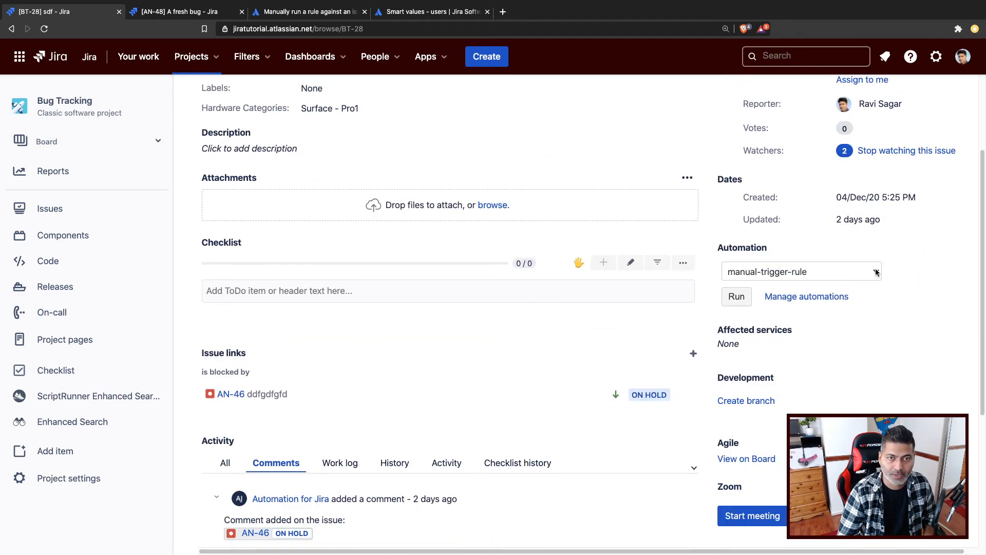
pyautogui.click(800, 271)
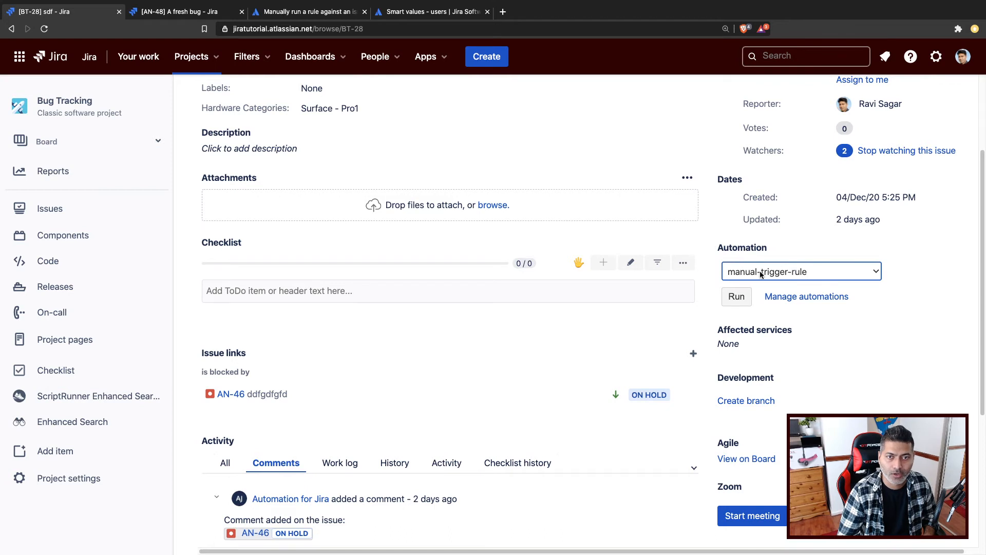
pyautogui.moveTo(726, 299)
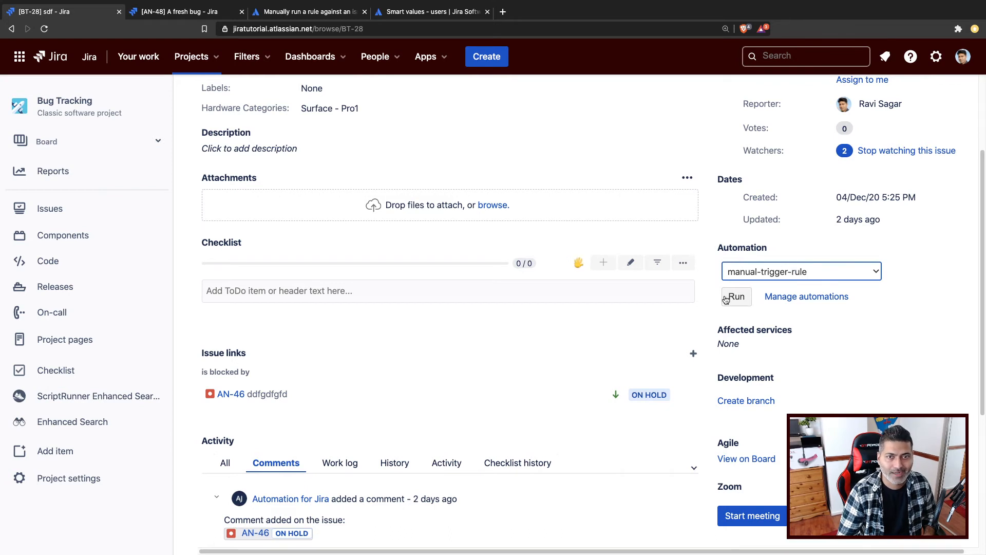
# - Run manual-trigger-rule on BT-28 and dismiss the 'Issue updates available!' notice
pyautogui.click(736, 296)
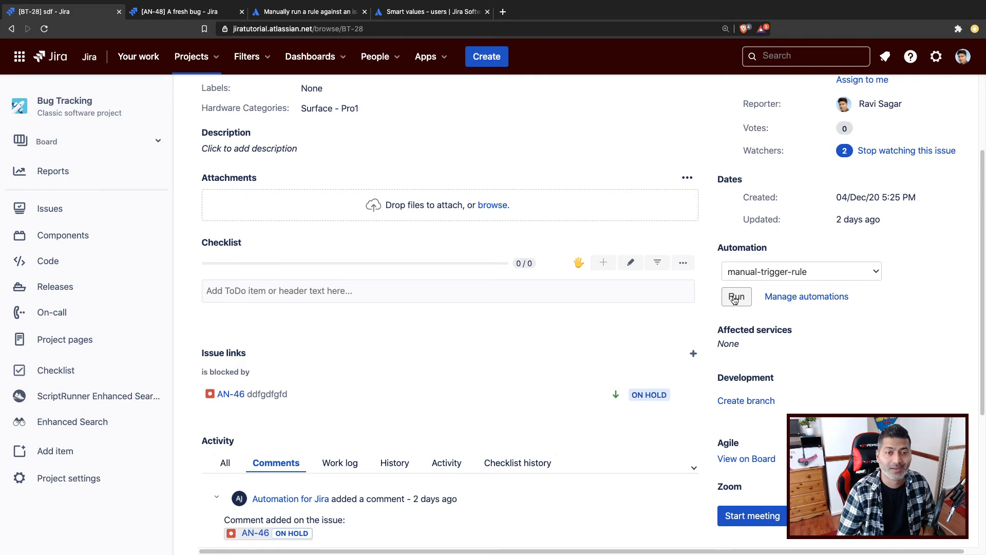
pyautogui.click(736, 296)
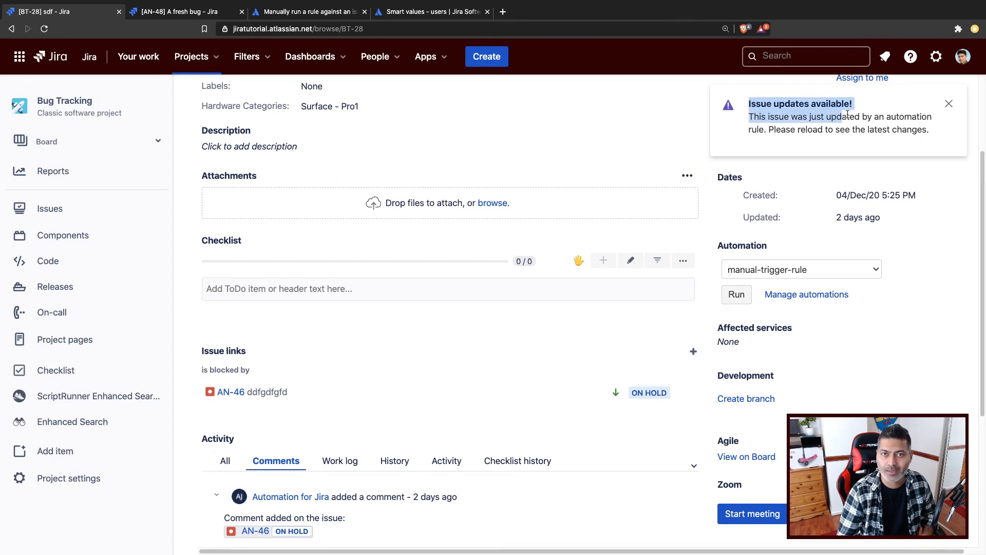
pyautogui.click(44, 29)
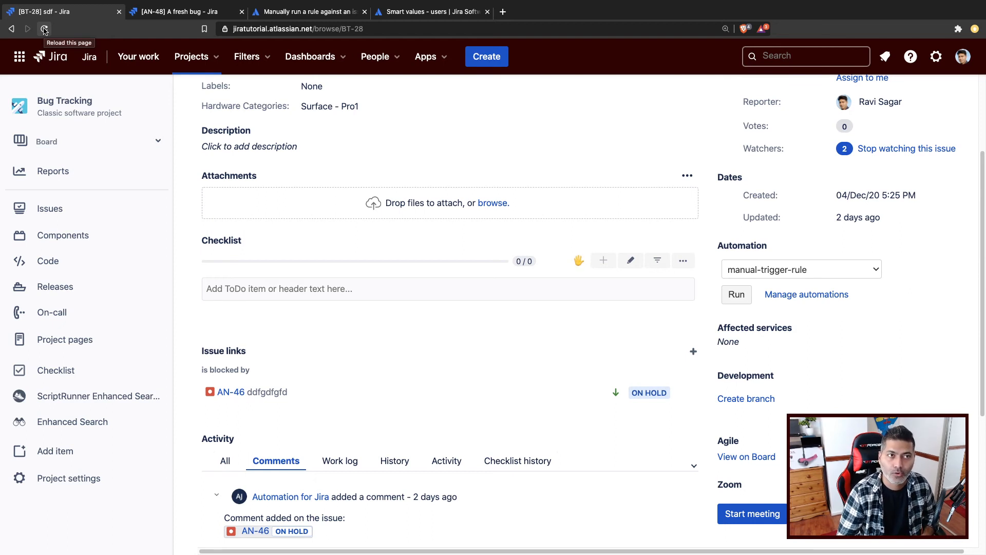
# - Reload BT-28 to reveal its two new sub-tasks and the 'Manual trigger triggered by' comment
pyautogui.click(44, 29)
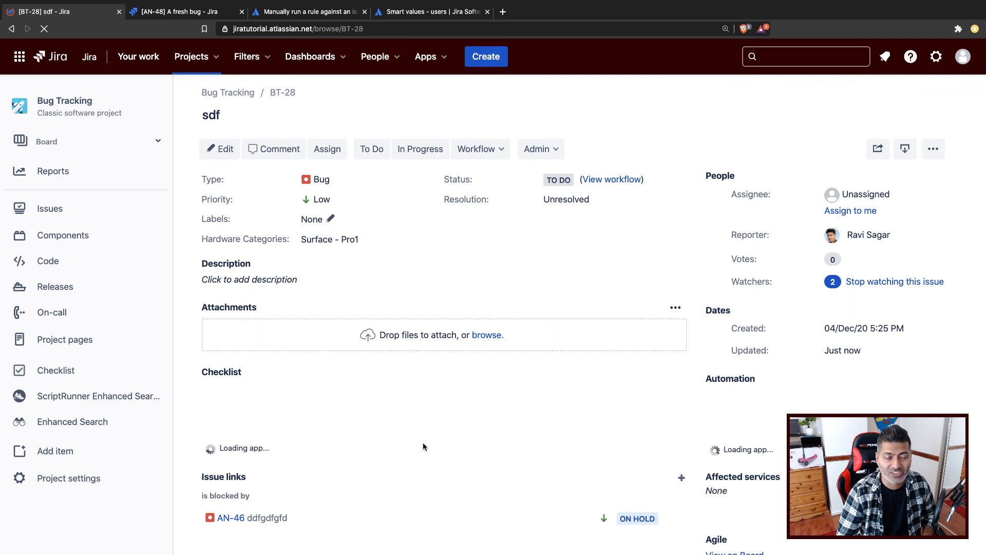
pyautogui.scroll(-3)
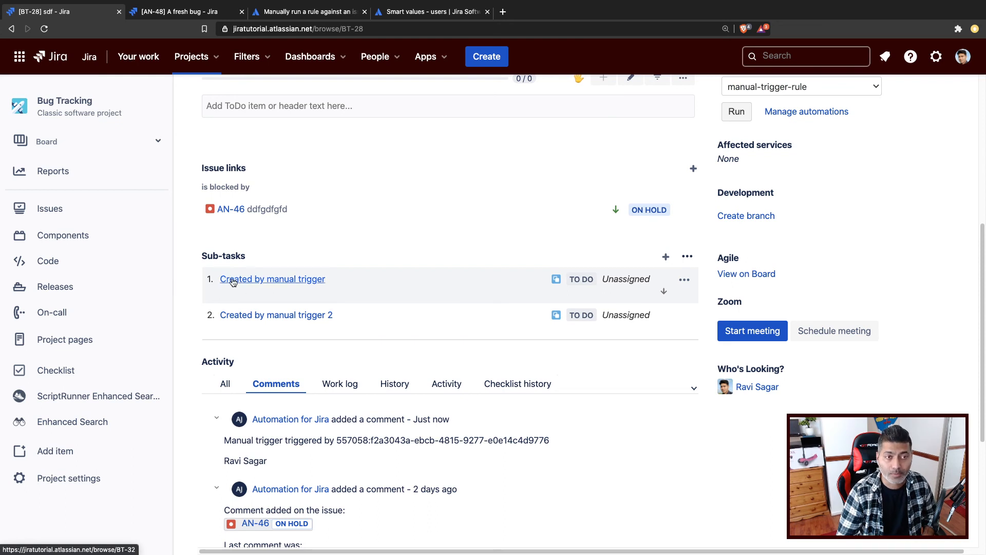
pyautogui.moveTo(239, 325)
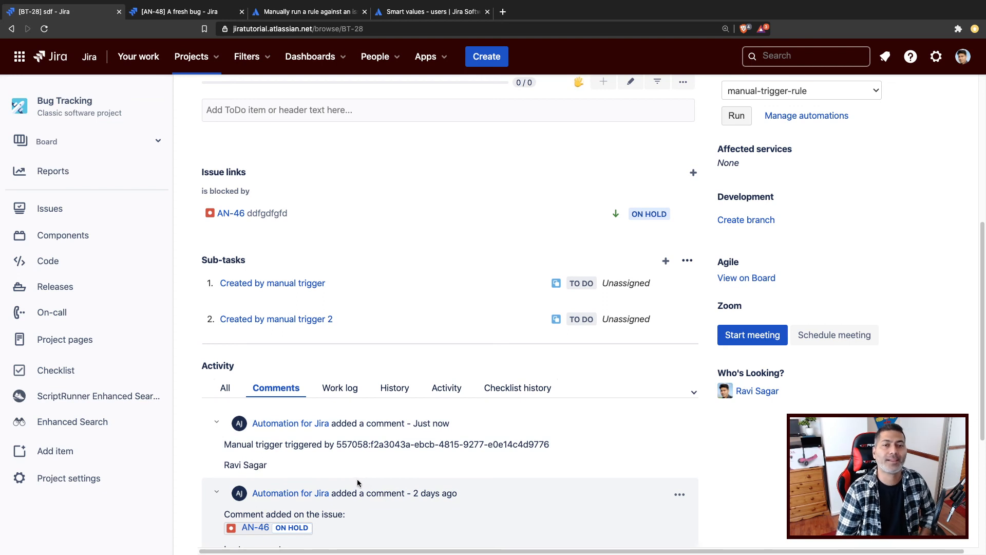
pyautogui.moveTo(613, 264)
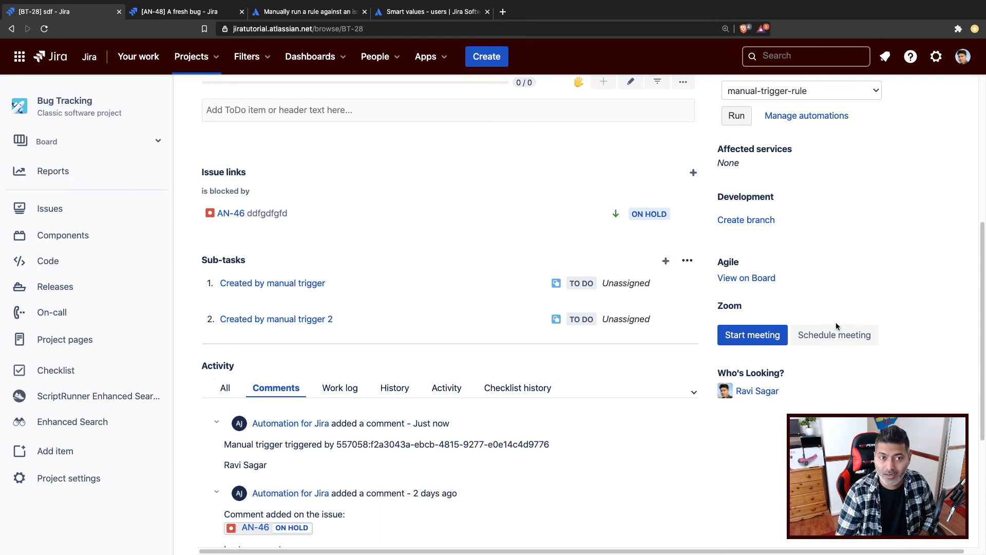
pyautogui.moveTo(597, 364)
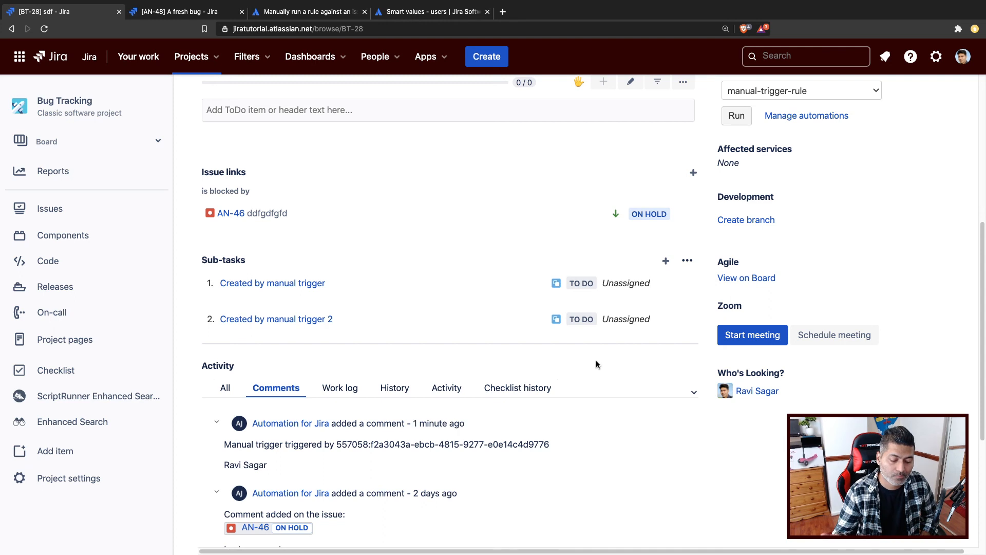
pyautogui.moveTo(281, 430)
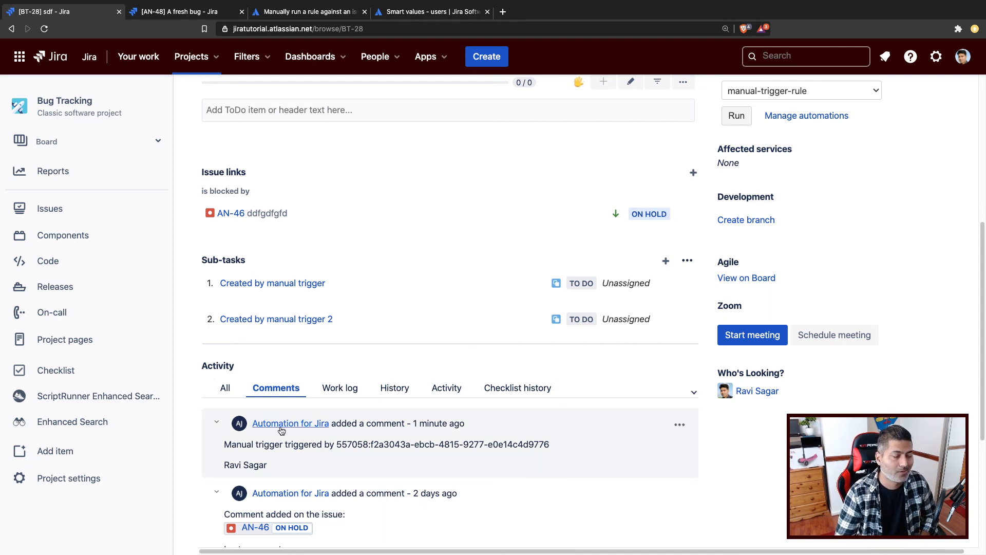